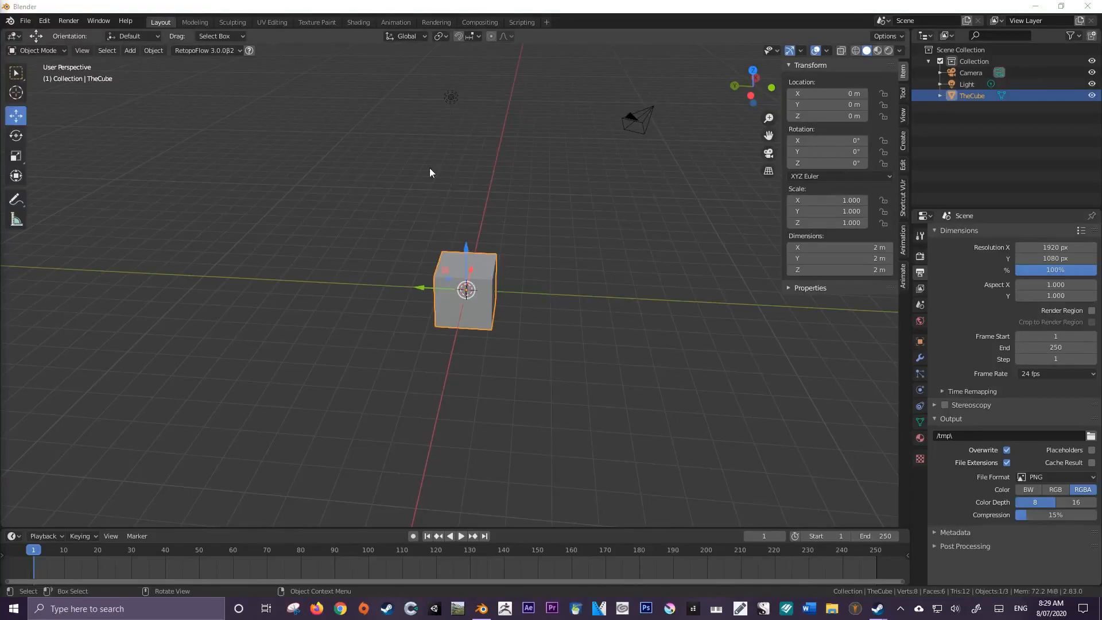
pyautogui.moveTo(563, 147)
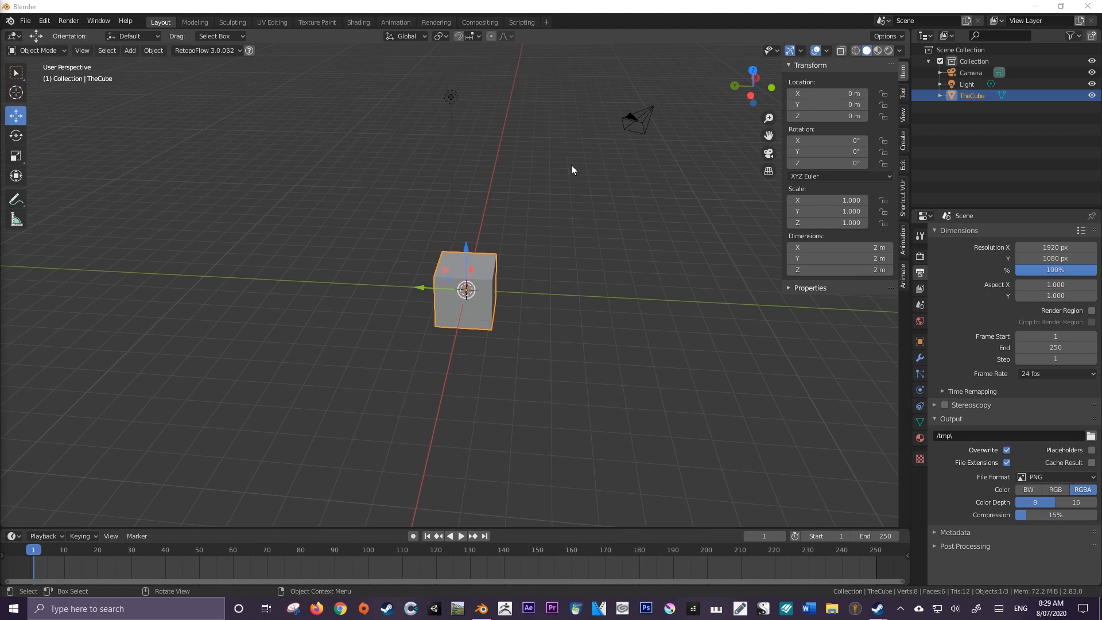
pyautogui.moveTo(573, 185)
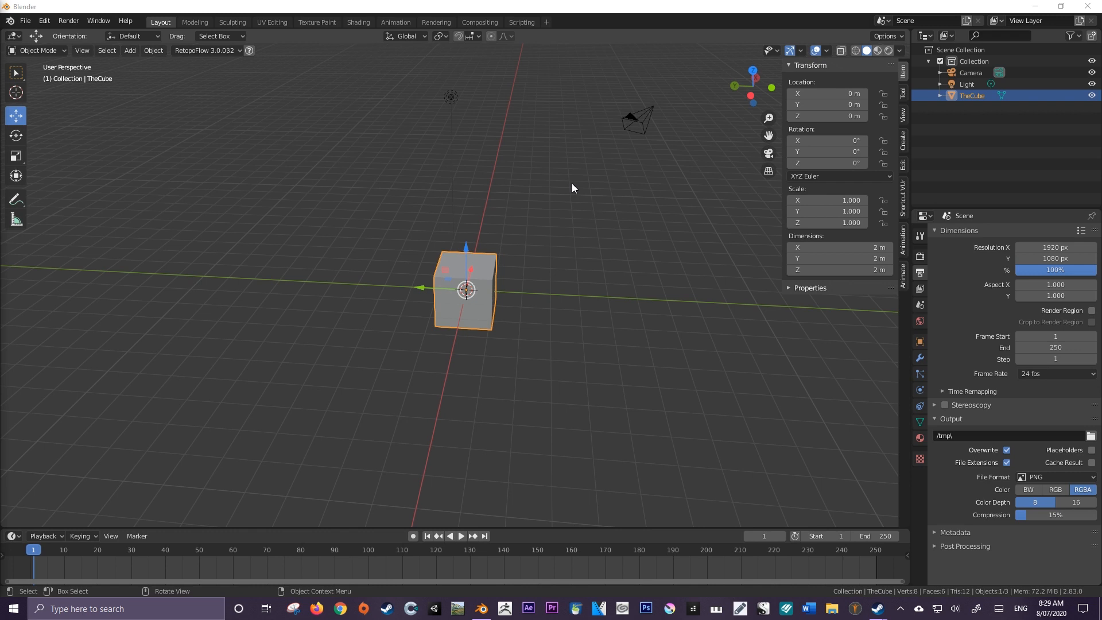
pyautogui.moveTo(570, 188)
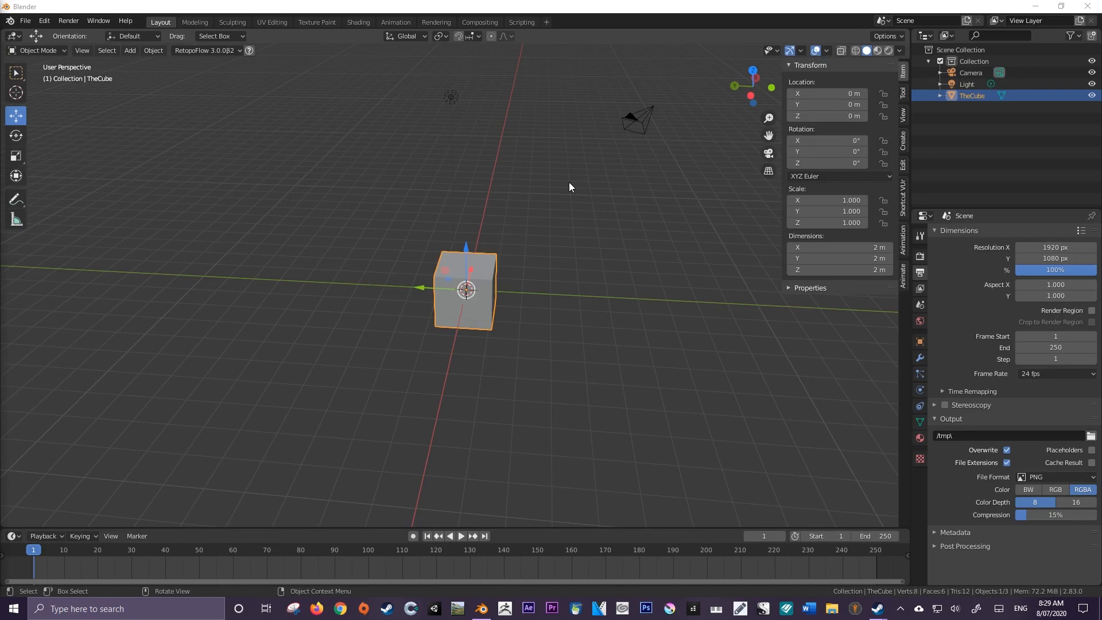
# Step: Show the interaction mode list offering Object, Edit, Sculpt and paint modes for the cube
pyautogui.click(130, 50)
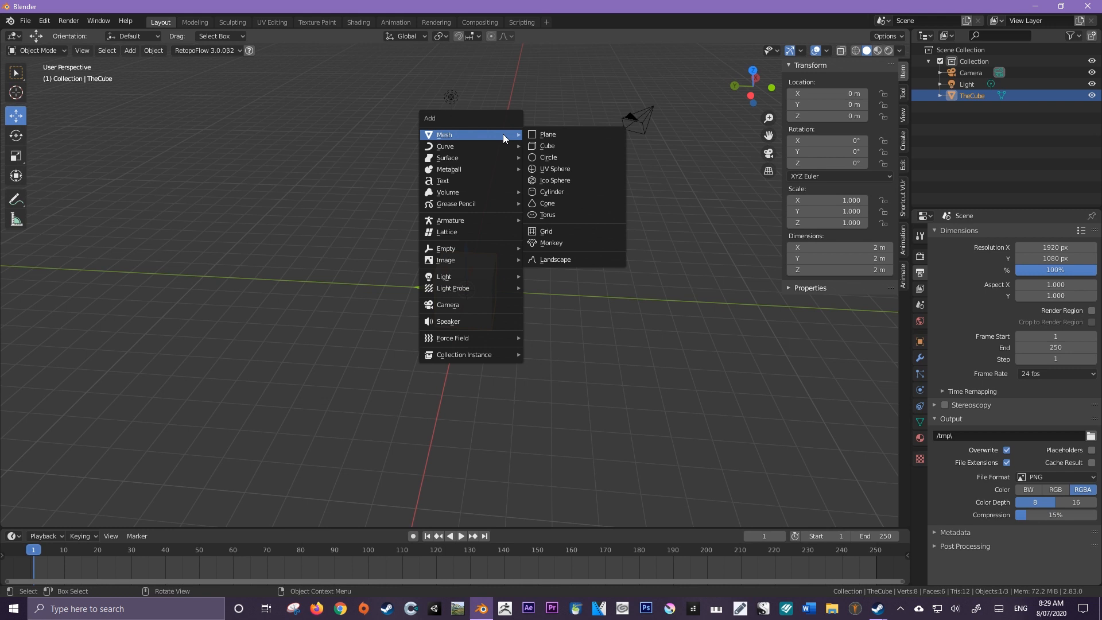
pyautogui.moveTo(448, 191)
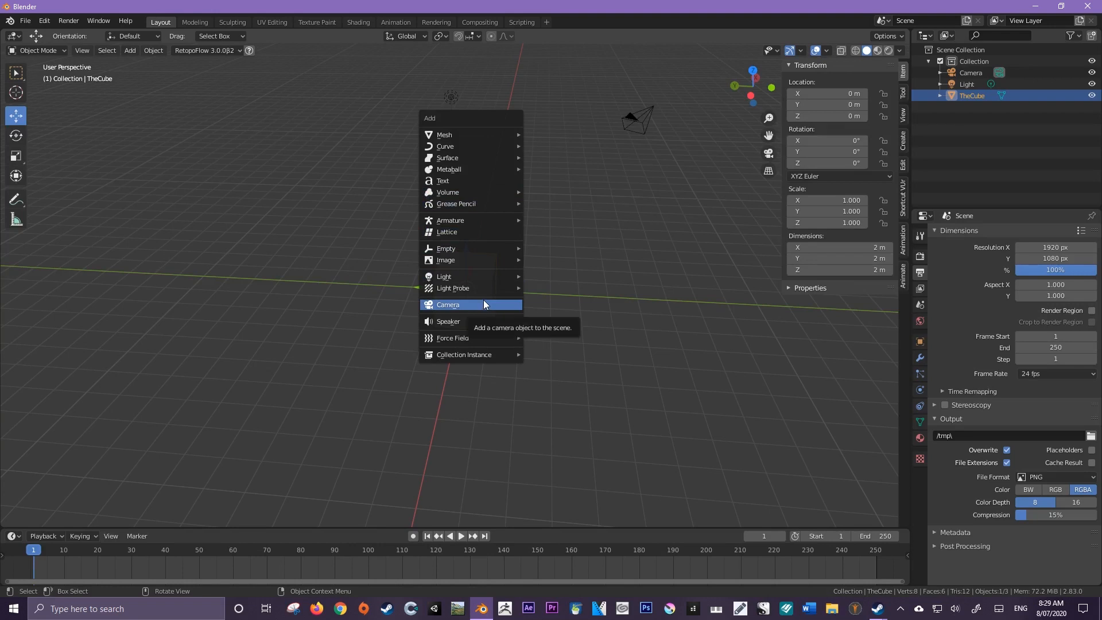
pyautogui.moveTo(461, 134)
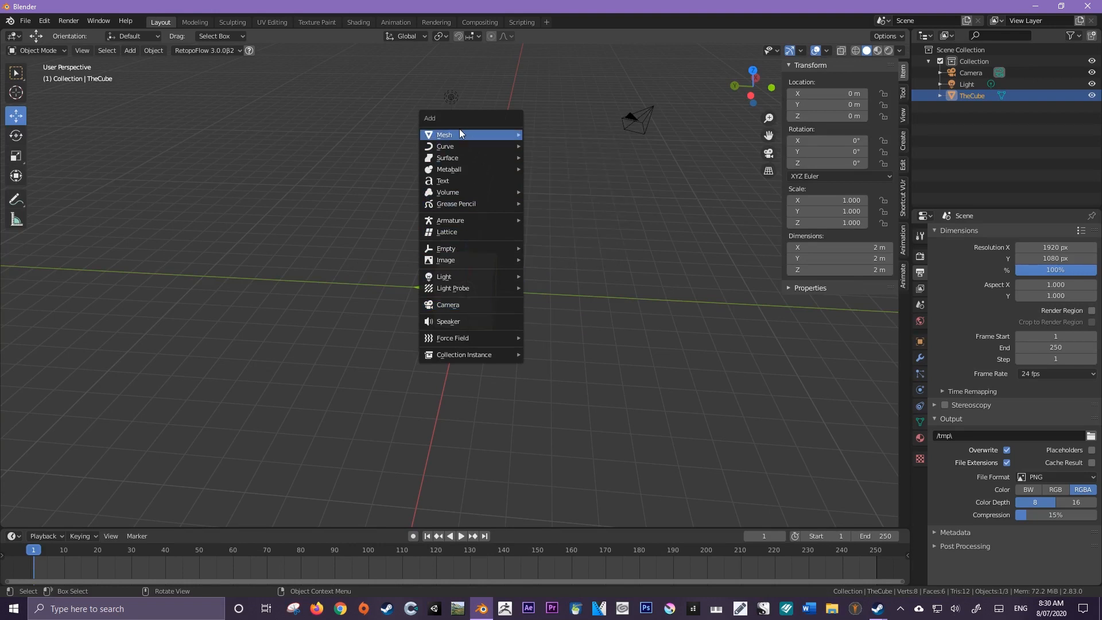
pyautogui.moveTo(444, 135)
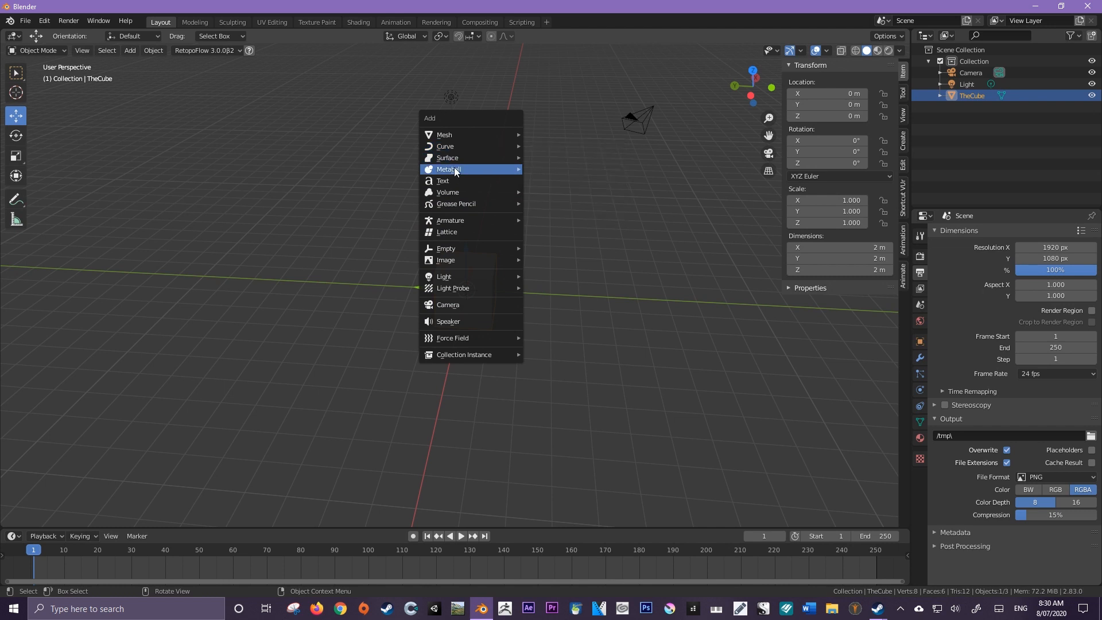
pyautogui.moveTo(470, 204)
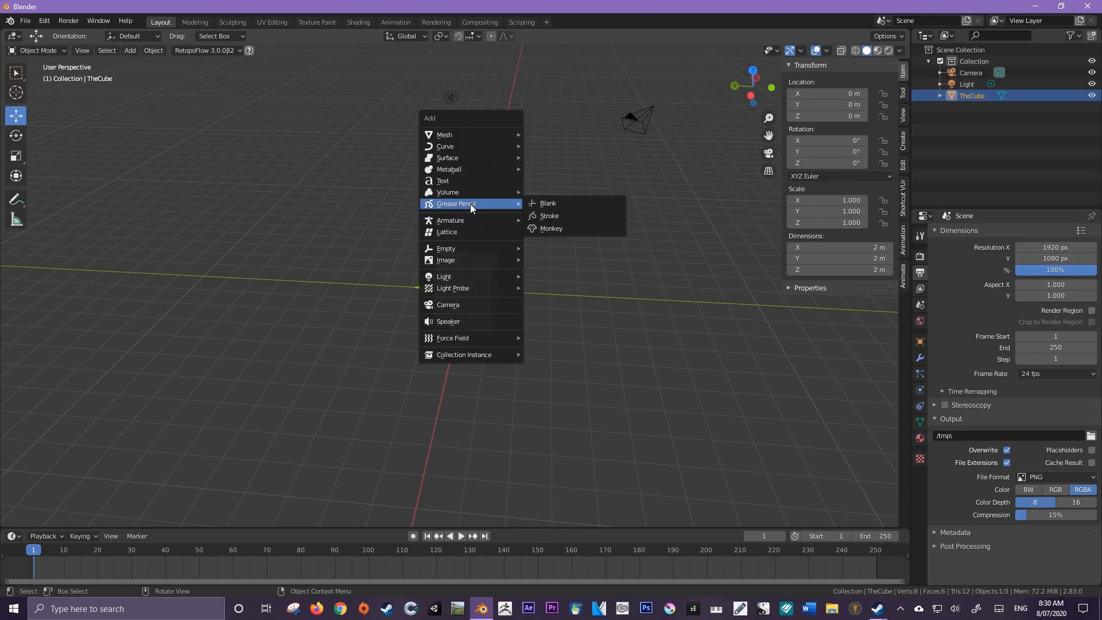
pyautogui.moveTo(450, 221)
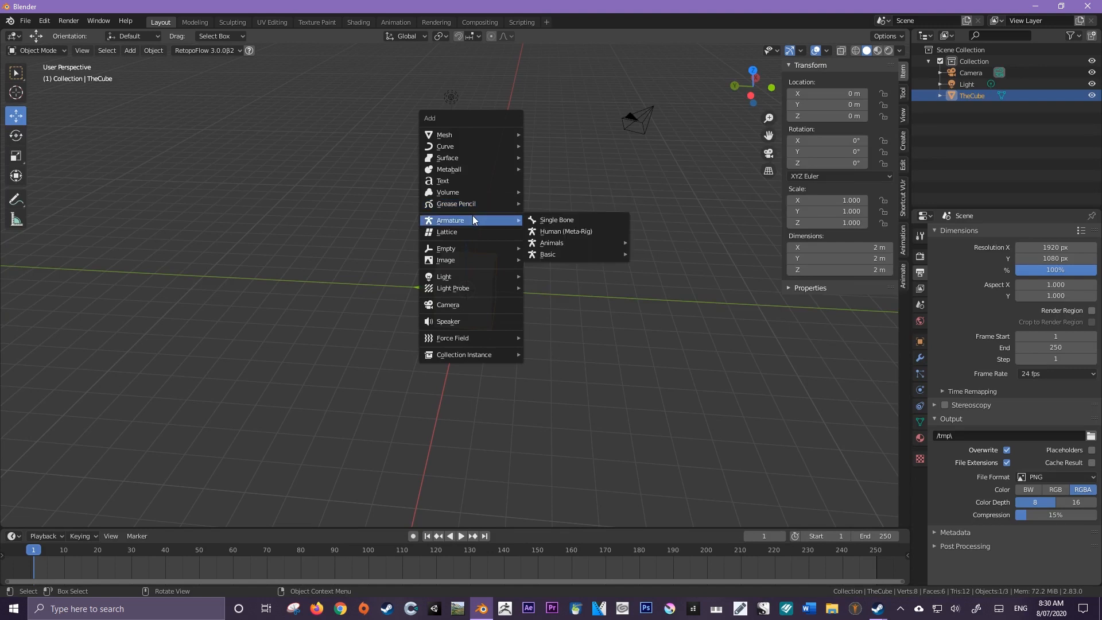
pyautogui.moveTo(445, 135)
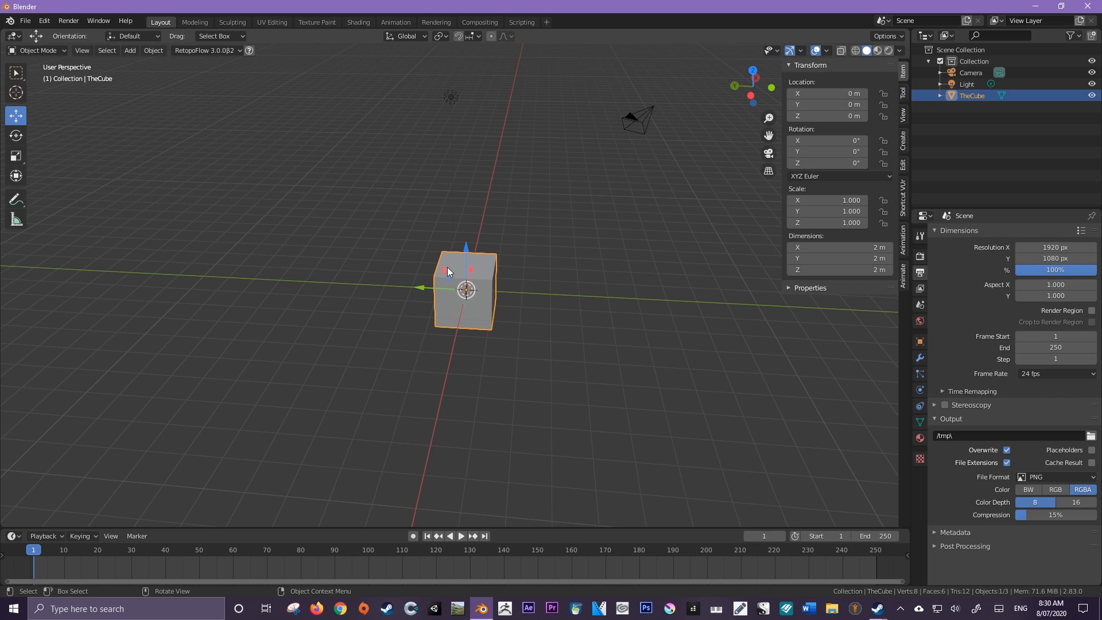
pyautogui.moveTo(448, 271)
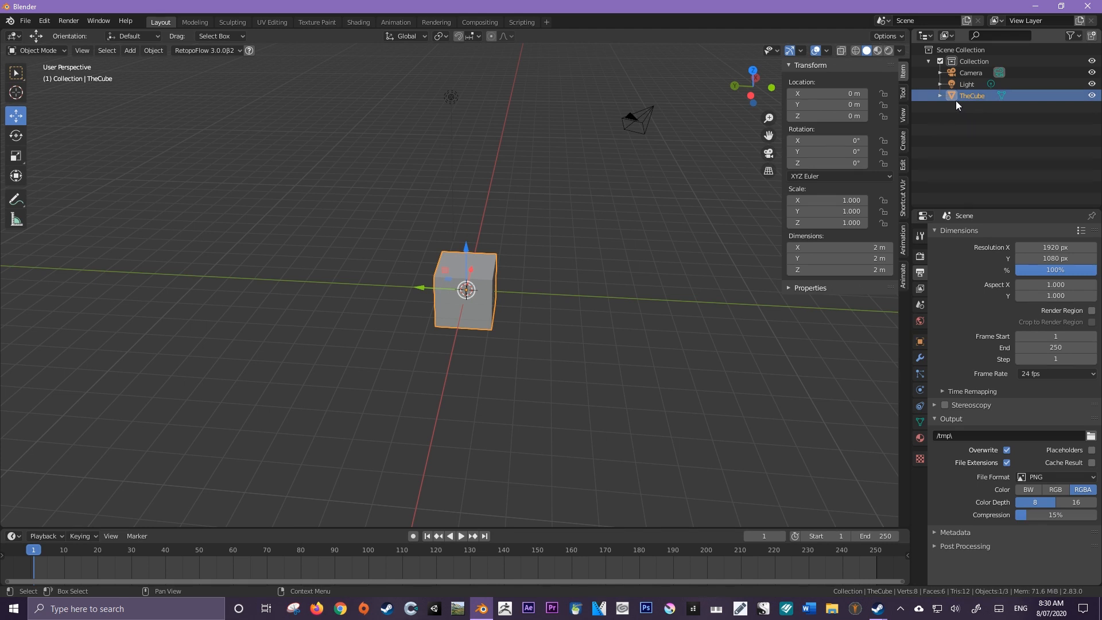
pyautogui.moveTo(976, 103)
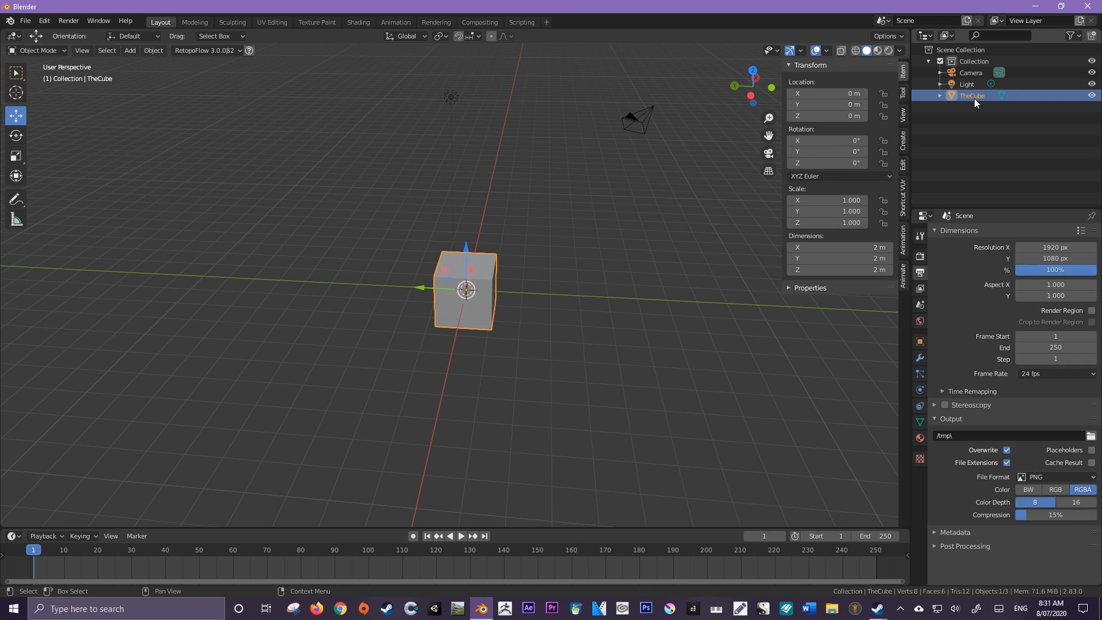
pyautogui.moveTo(974, 97)
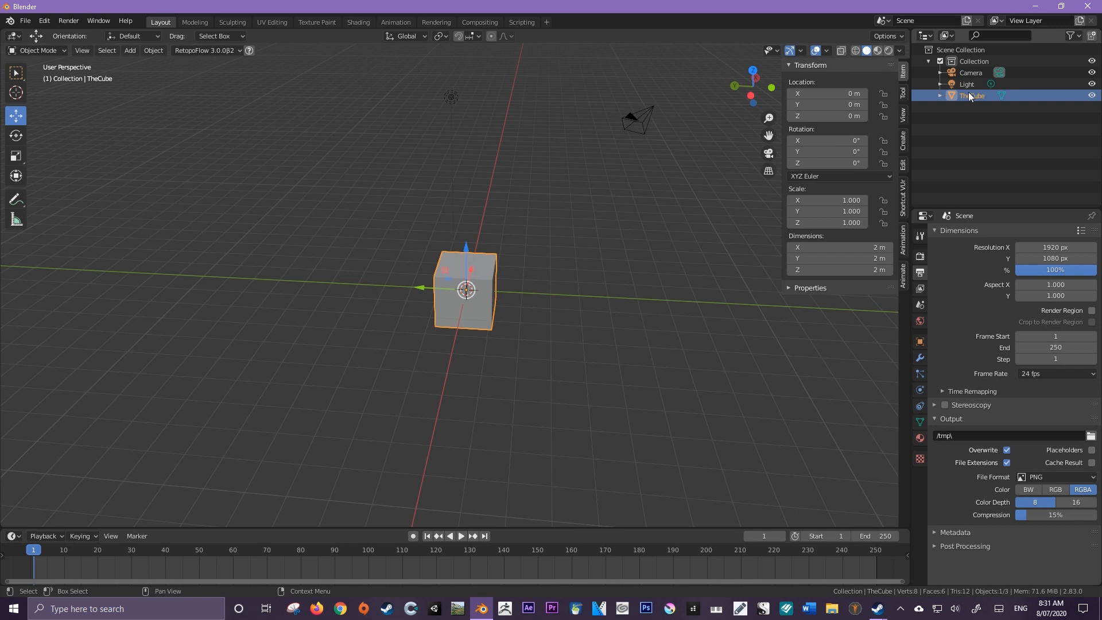
pyautogui.moveTo(953, 93)
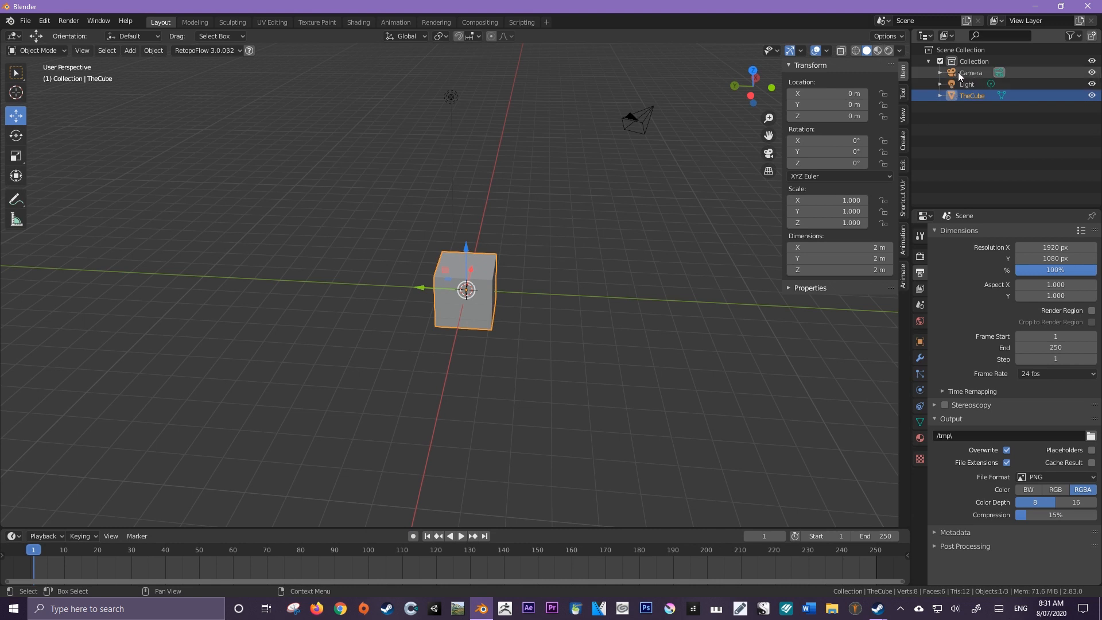
pyautogui.moveTo(956, 77)
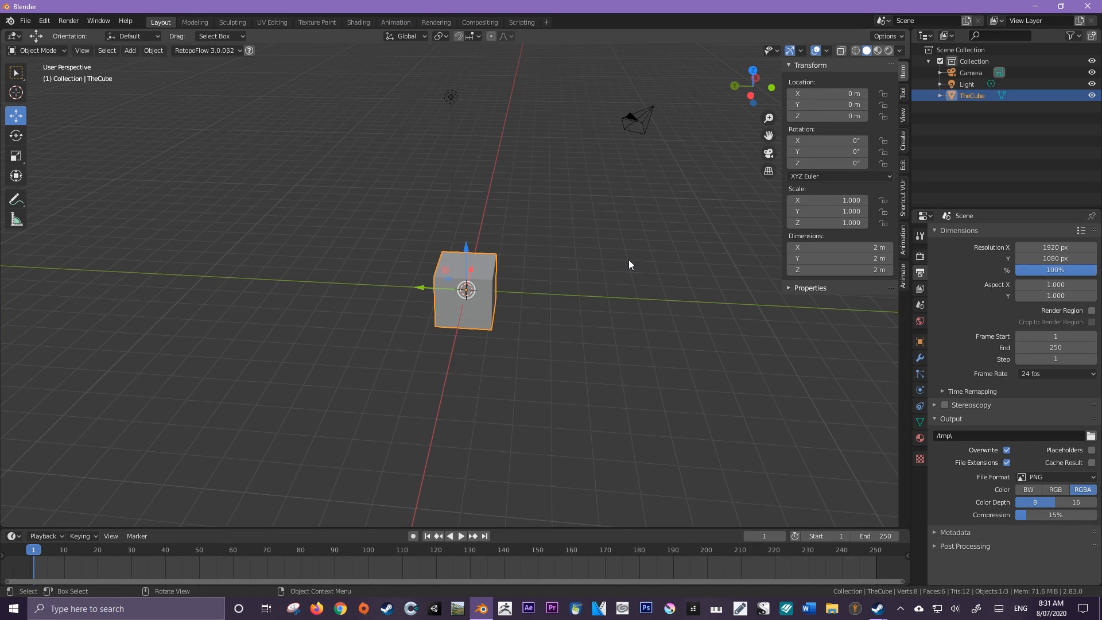
pyautogui.moveTo(607, 249)
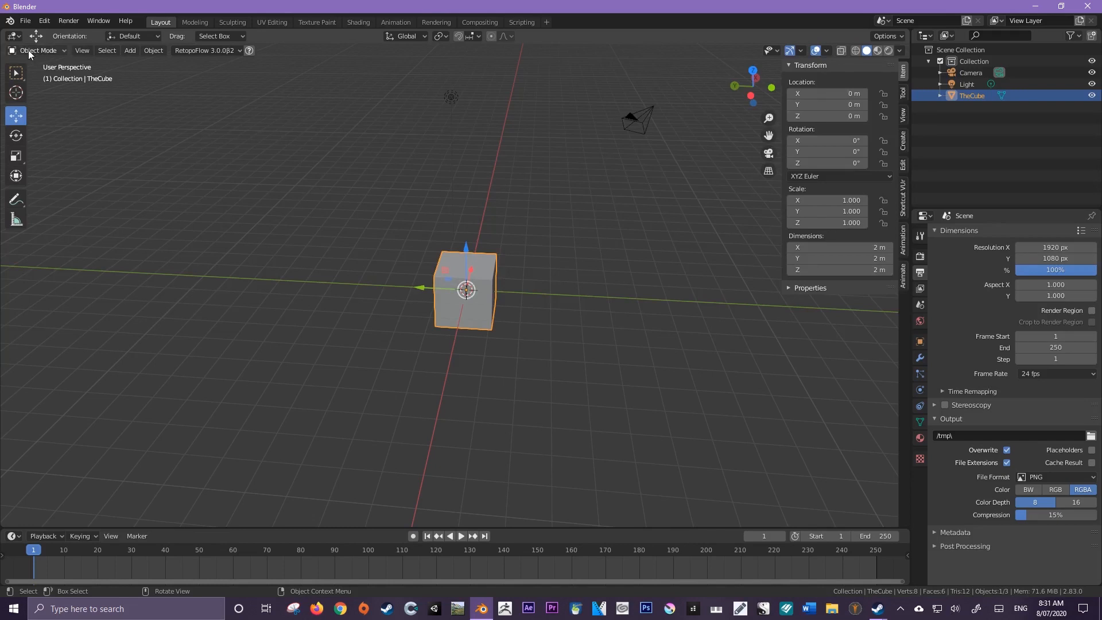
pyautogui.moveTo(44, 50)
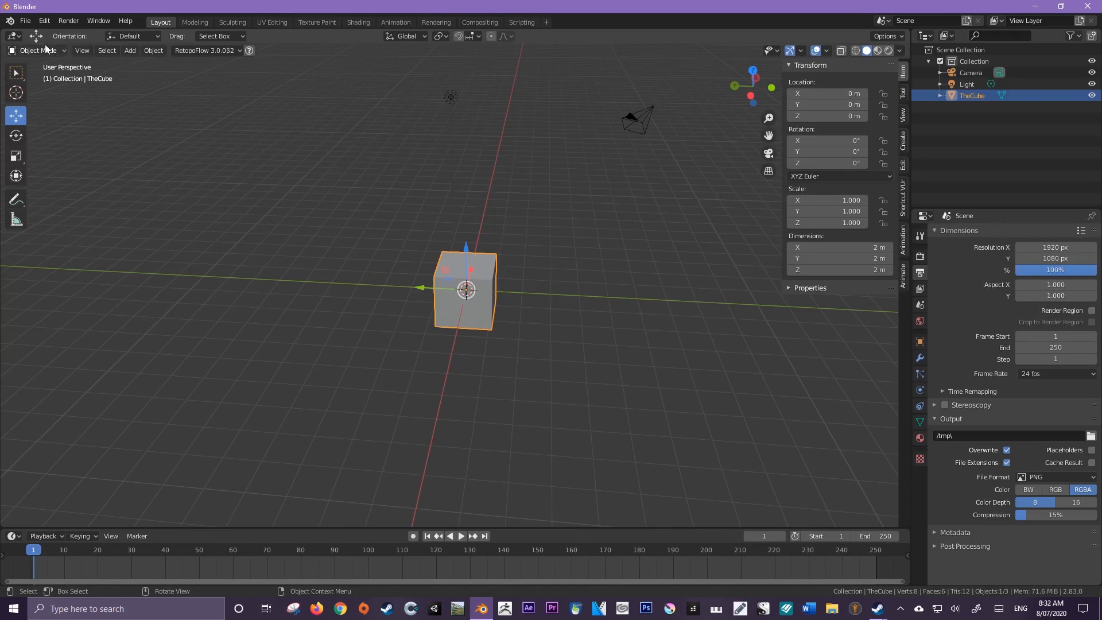
pyautogui.moveTo(39, 49)
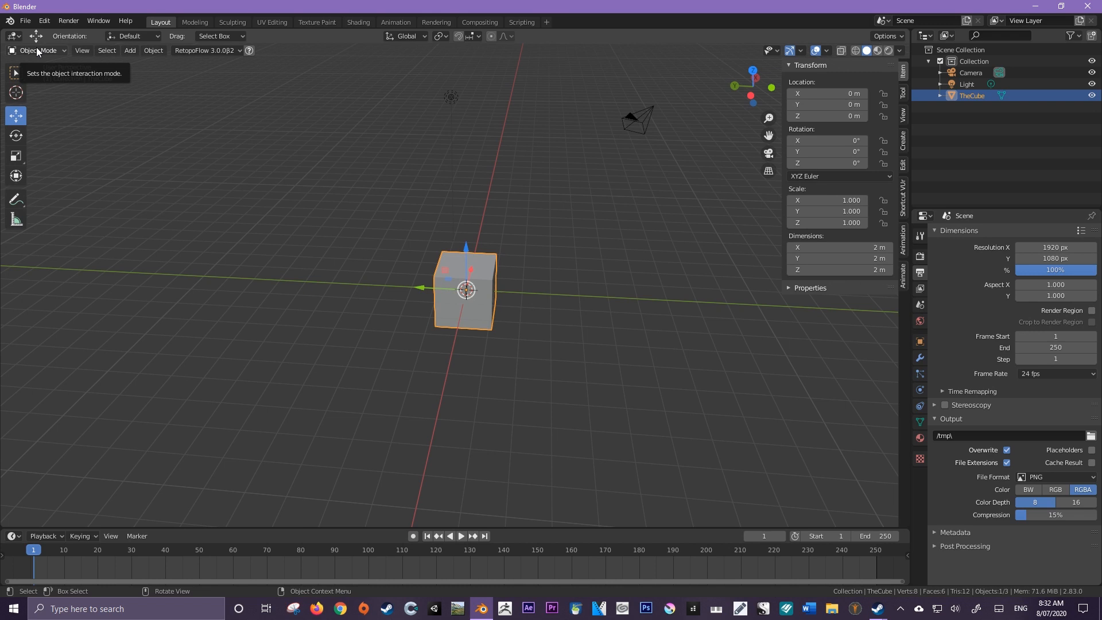
pyautogui.click(39, 50)
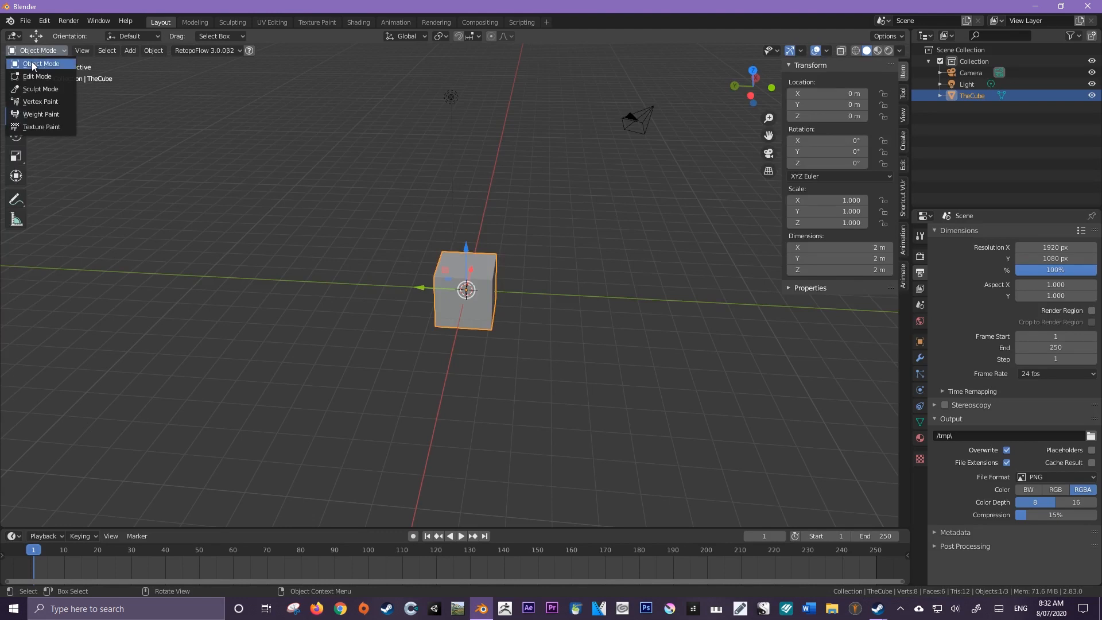
pyautogui.moveTo(37, 76)
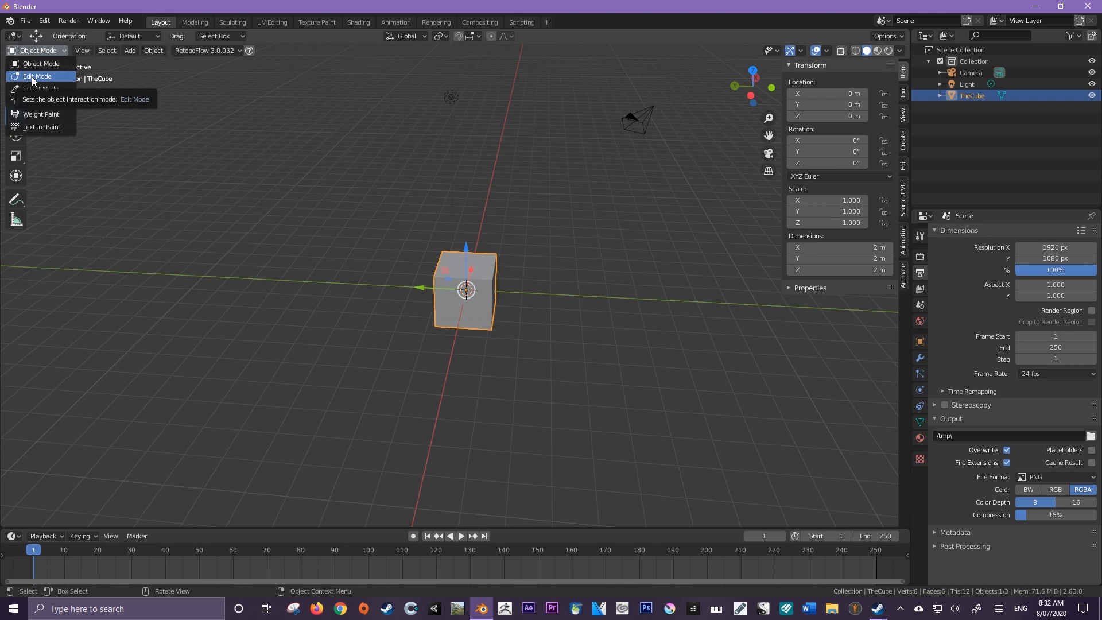
pyautogui.moveTo(41, 127)
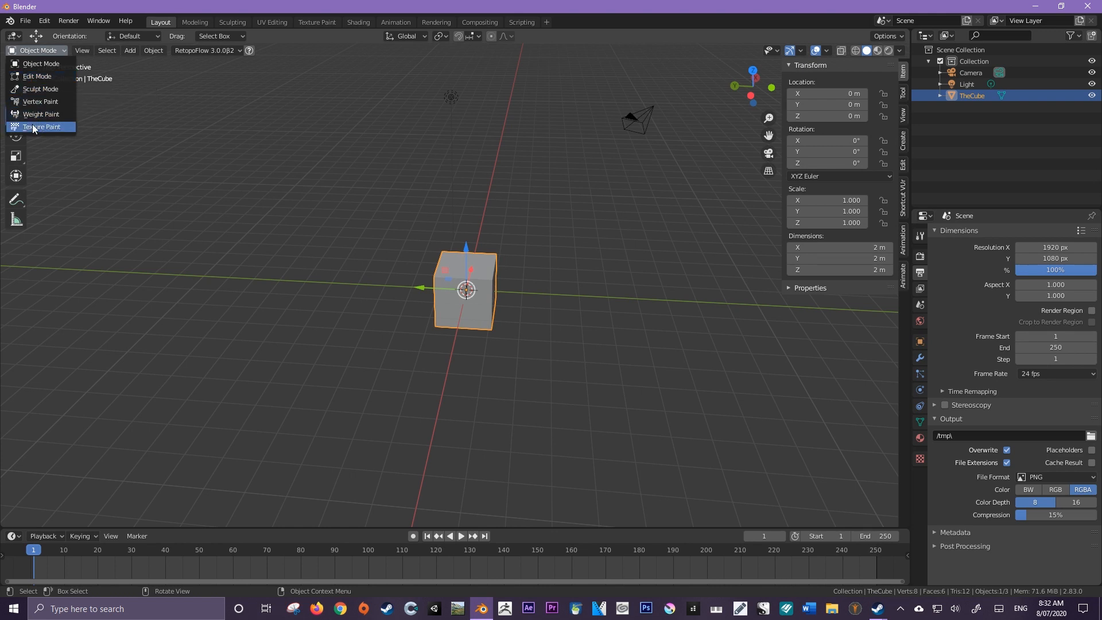
pyautogui.moveTo(40, 89)
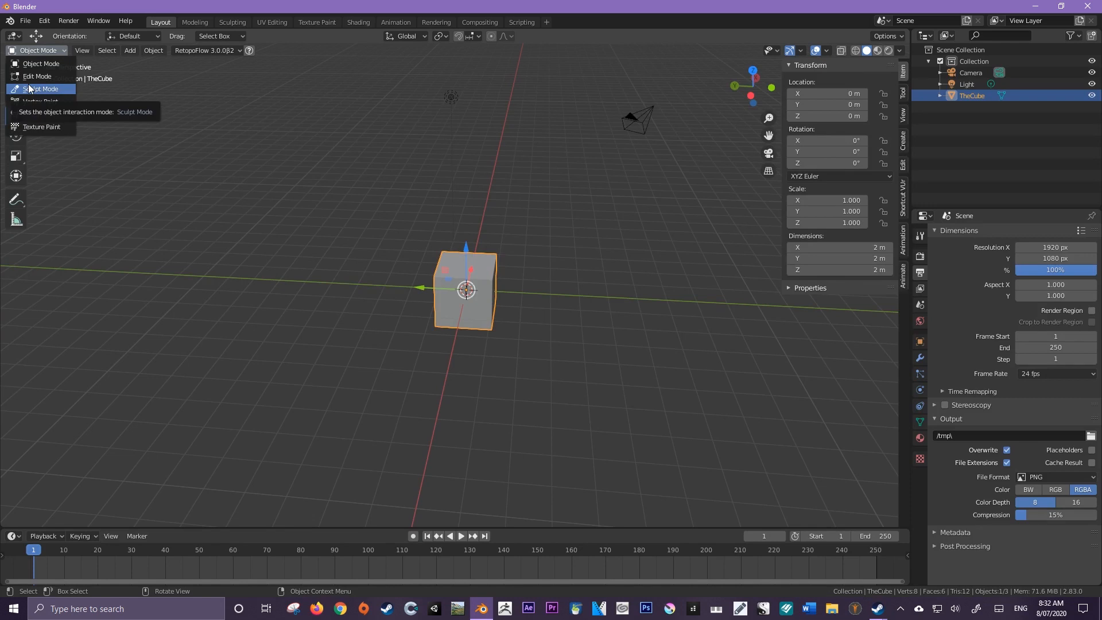
pyautogui.moveTo(37, 76)
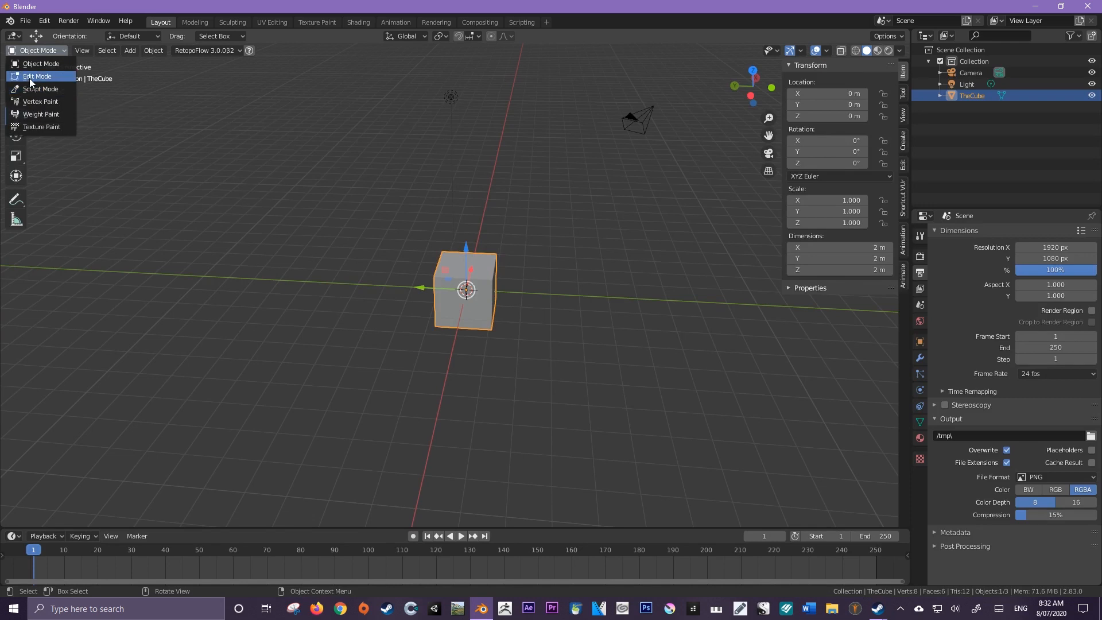
# Step: Switch the cube into Edit Mode with its whole mesh selected and zoom in
pyautogui.click(36, 76)
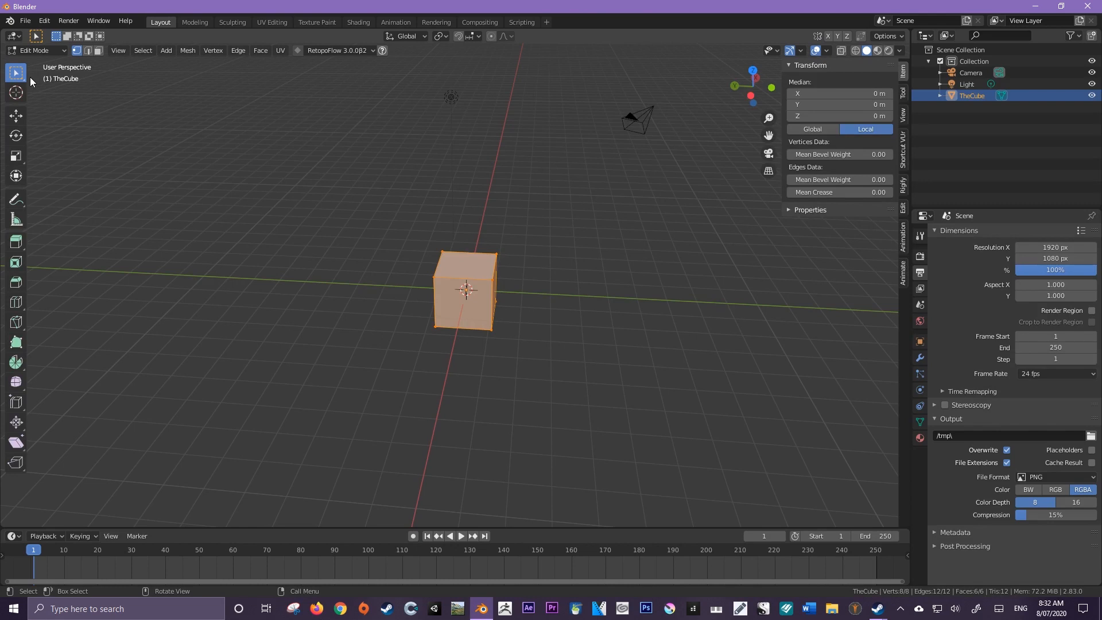
pyautogui.scroll(3)
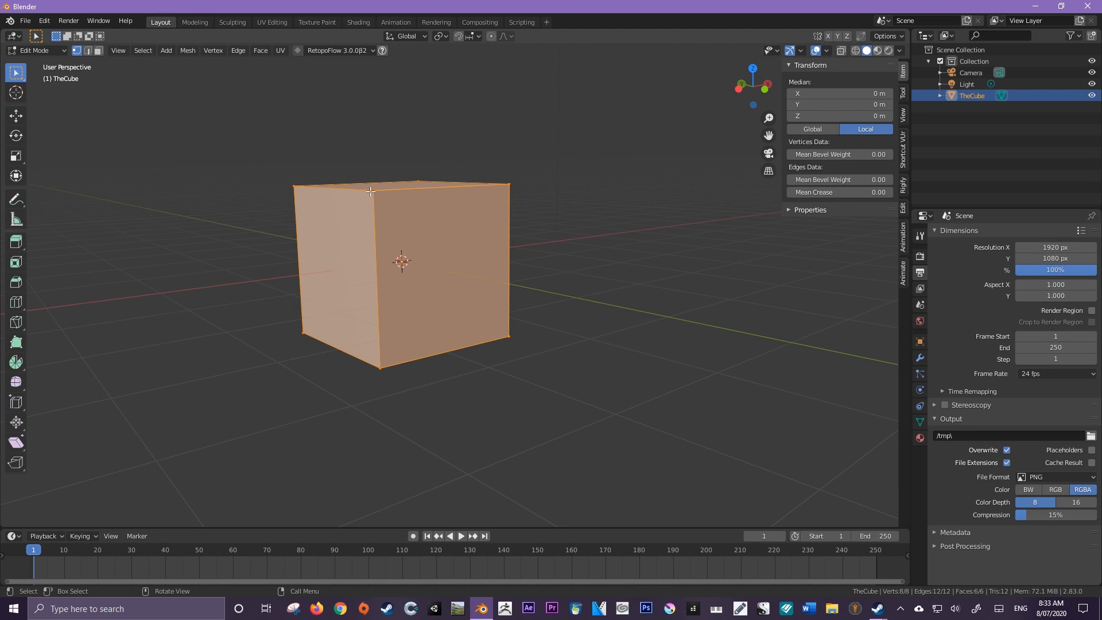
pyautogui.moveTo(290, 166)
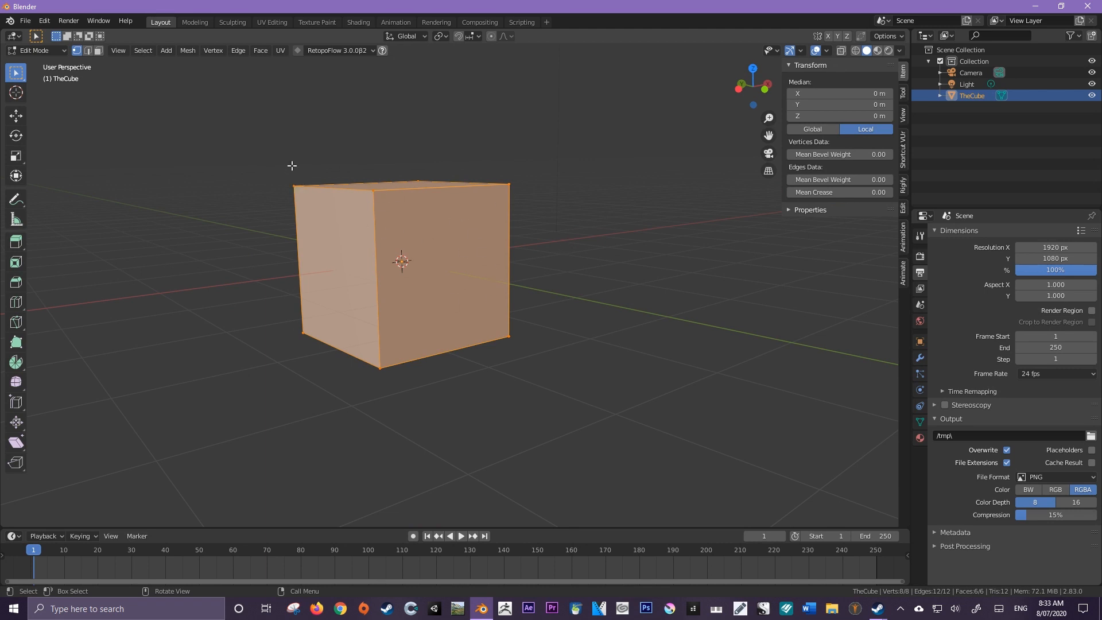
pyautogui.moveTo(295, 188)
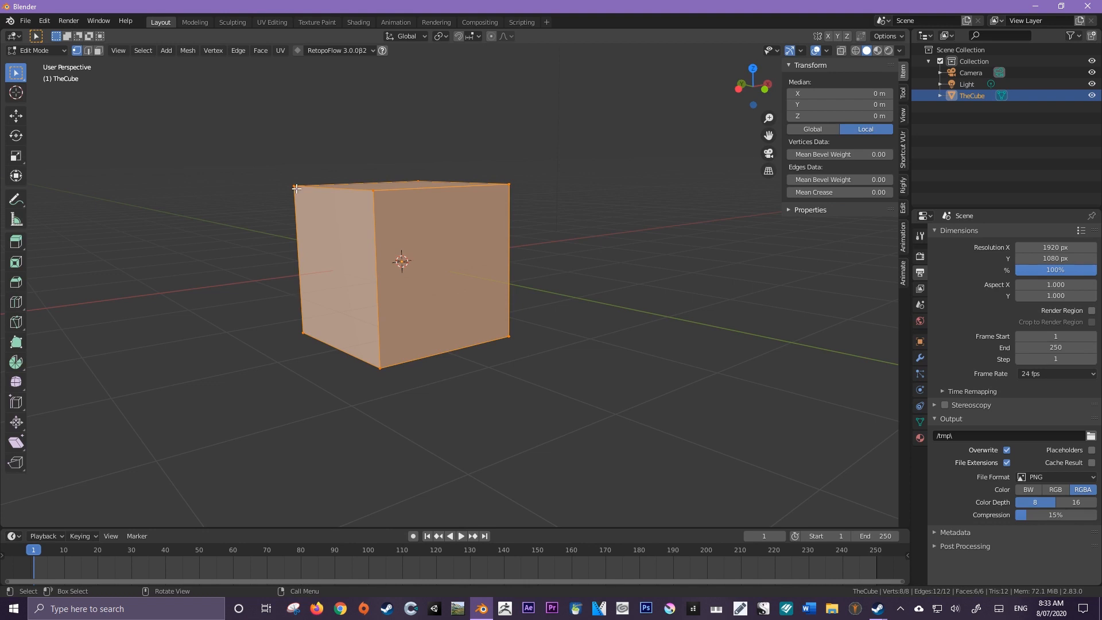
pyautogui.moveTo(402, 324)
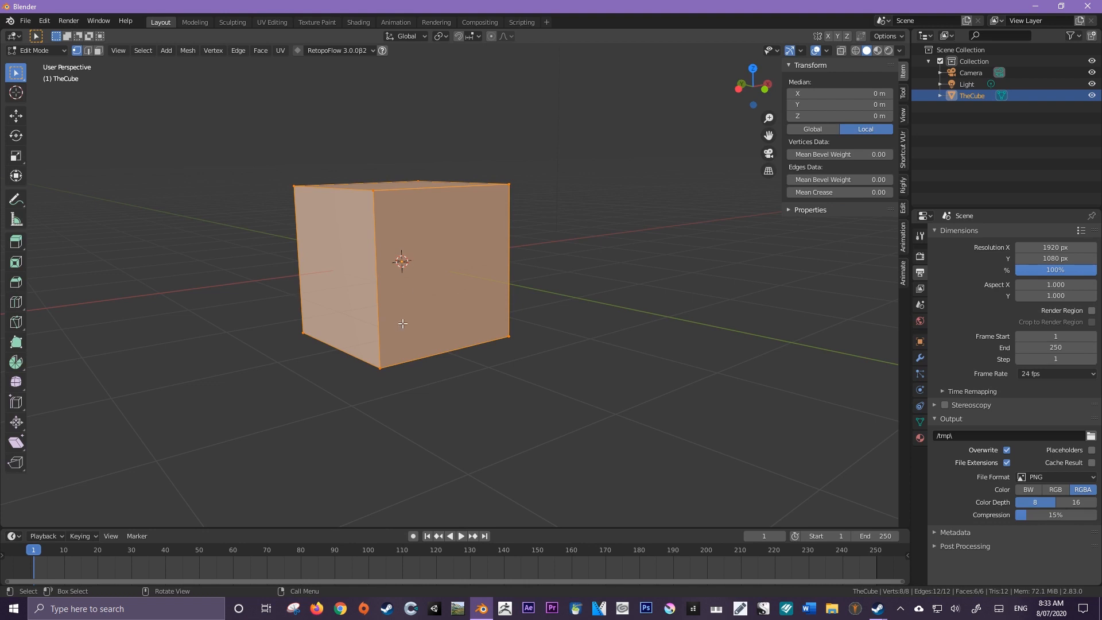
pyautogui.moveTo(399, 311)
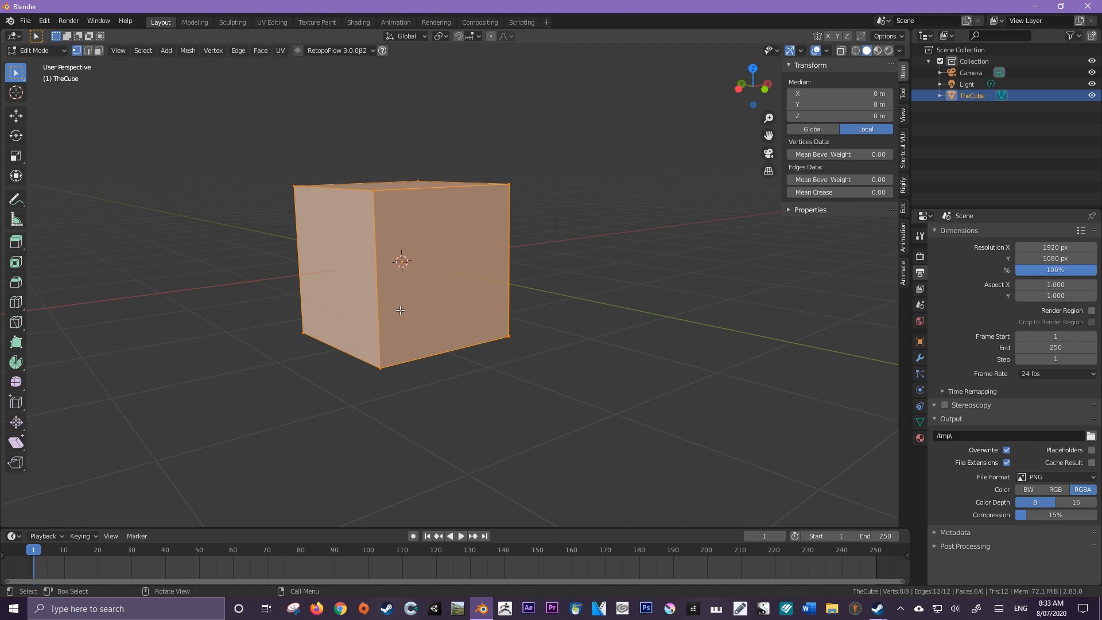
pyautogui.moveTo(399, 307)
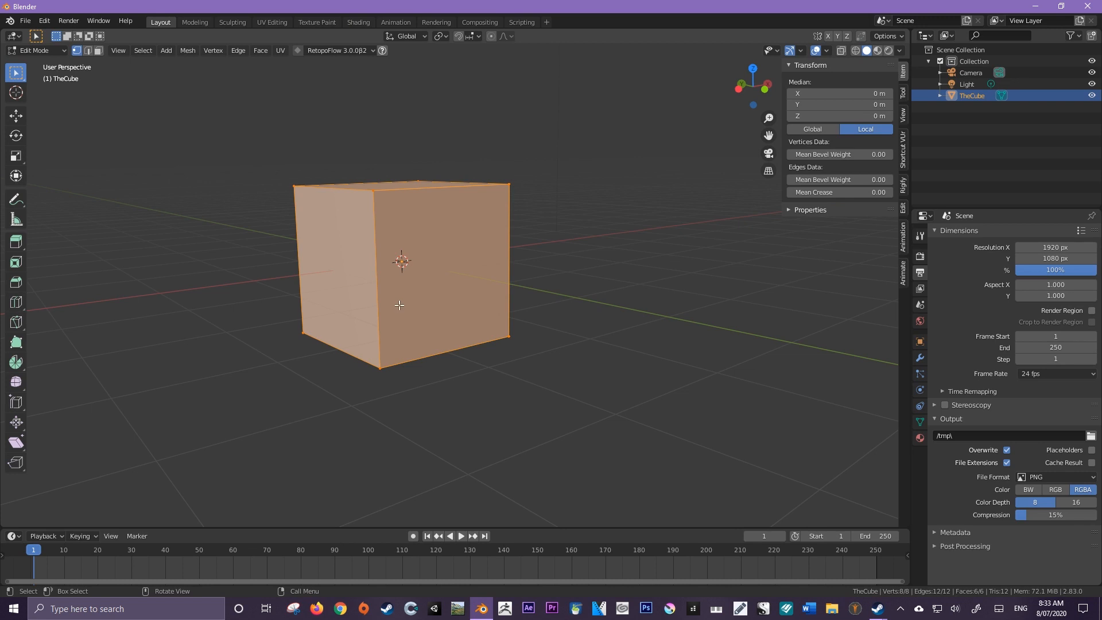
pyautogui.moveTo(292, 184)
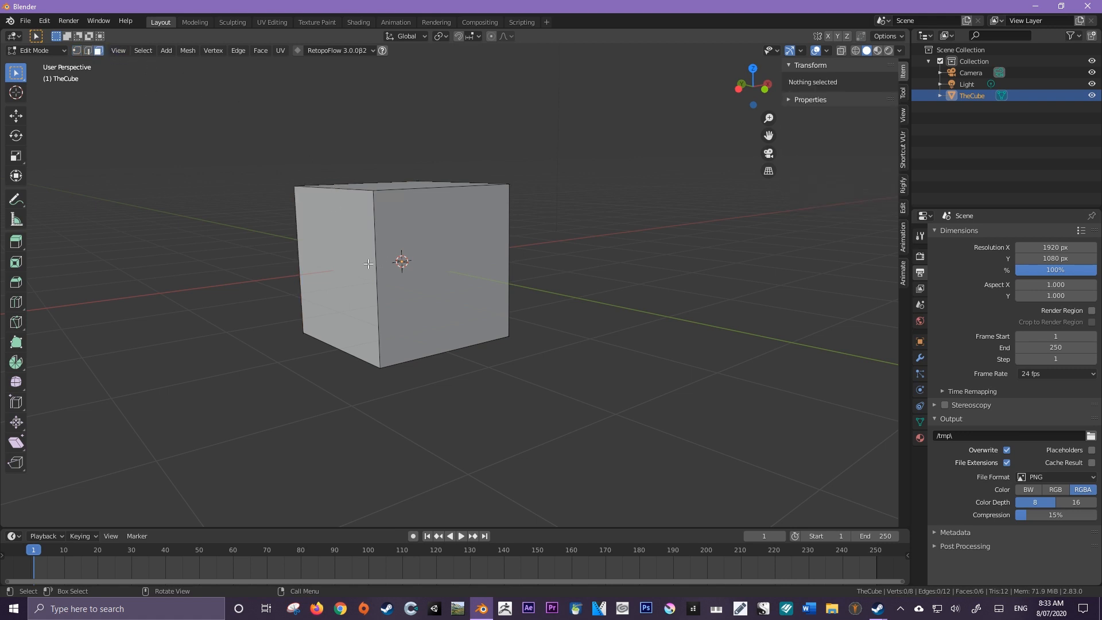
# Step: Select the cube's left face, then combine Vertex and Face select modes
pyautogui.click(336, 268)
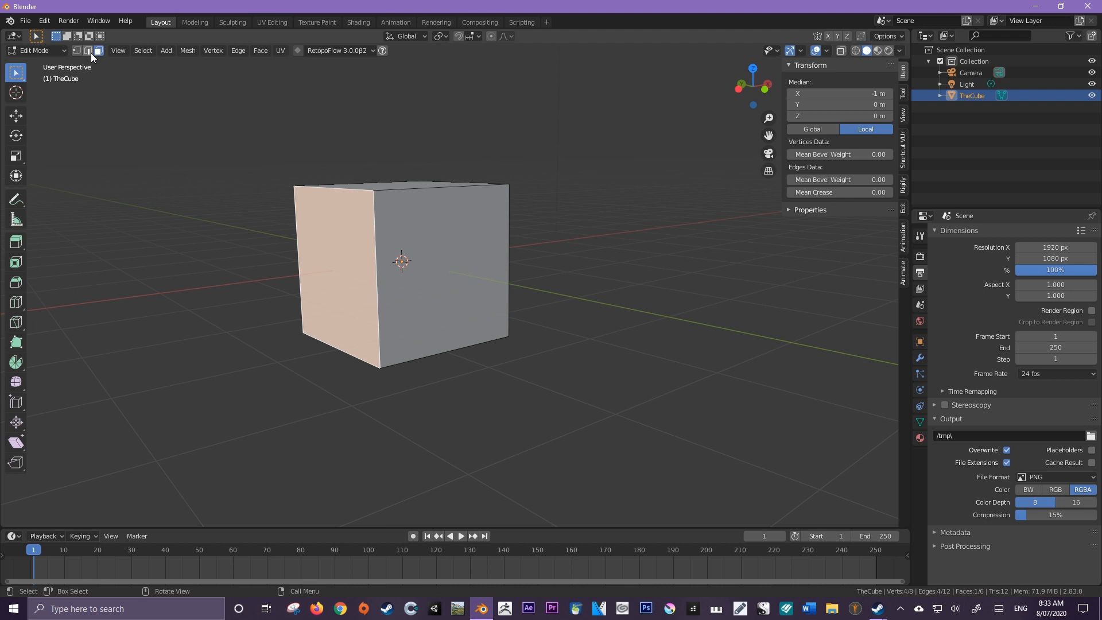
pyautogui.click(77, 50)
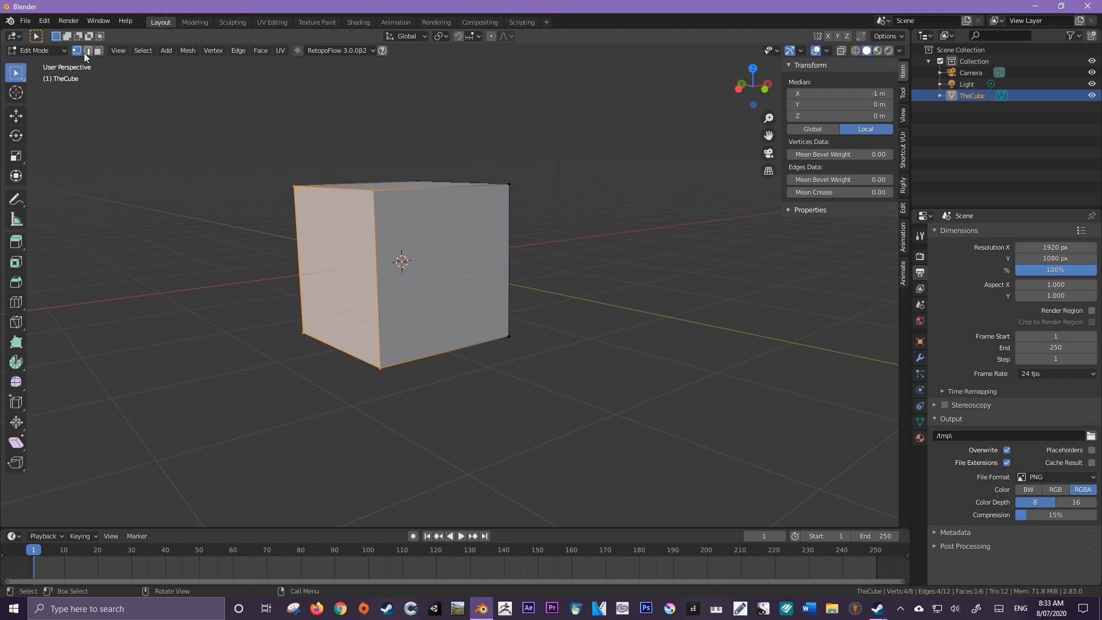
pyautogui.click(99, 49)
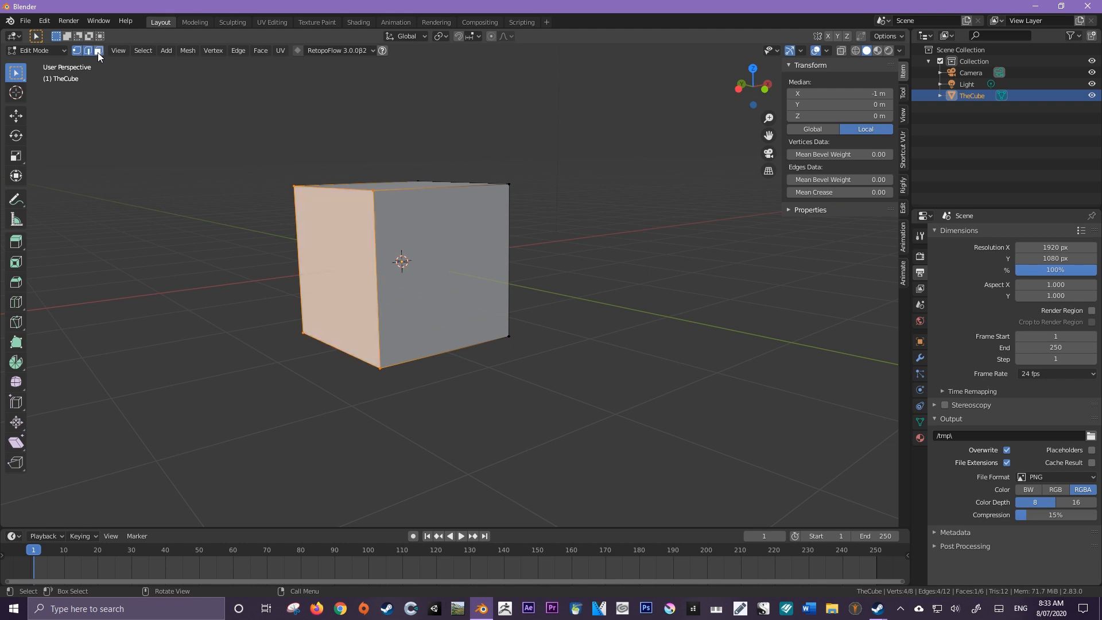
pyautogui.moveTo(77, 49)
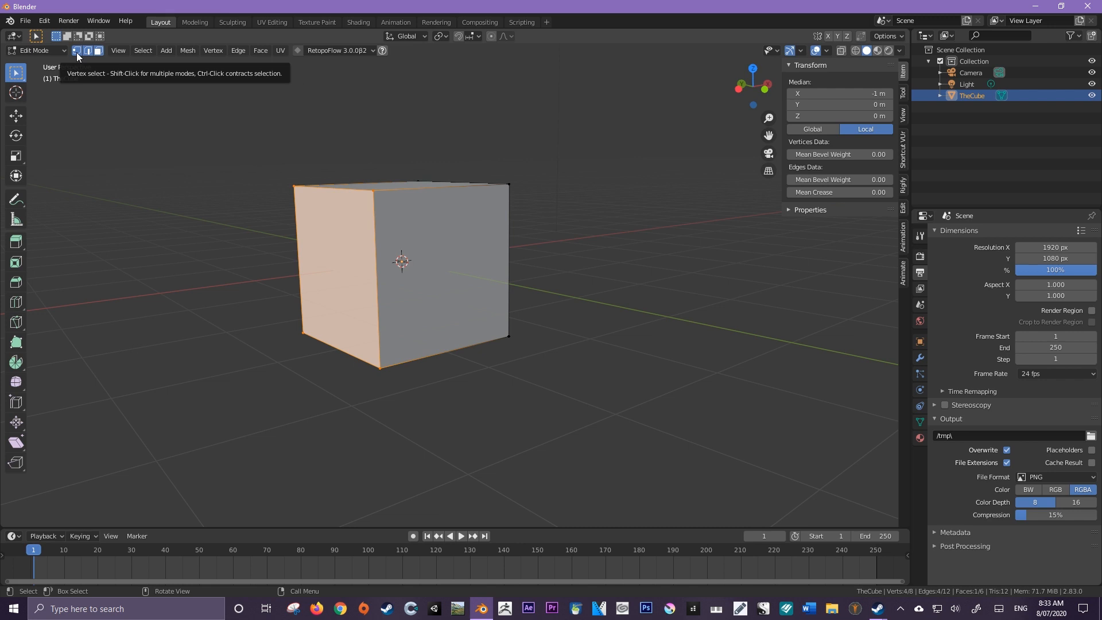
pyautogui.moveTo(282, 148)
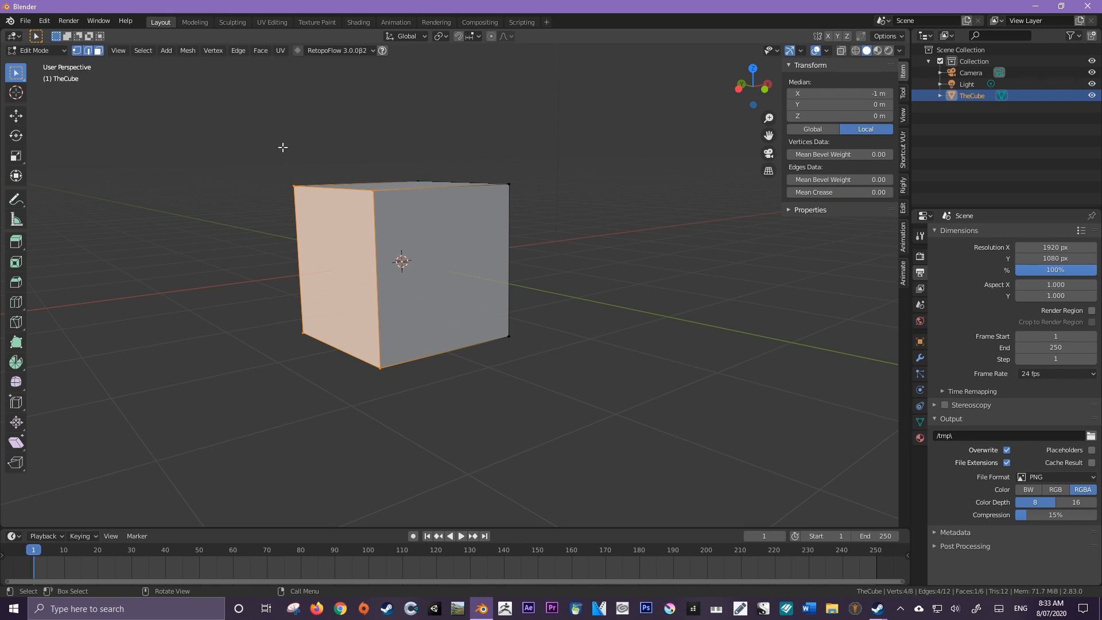
pyautogui.moveTo(401, 251)
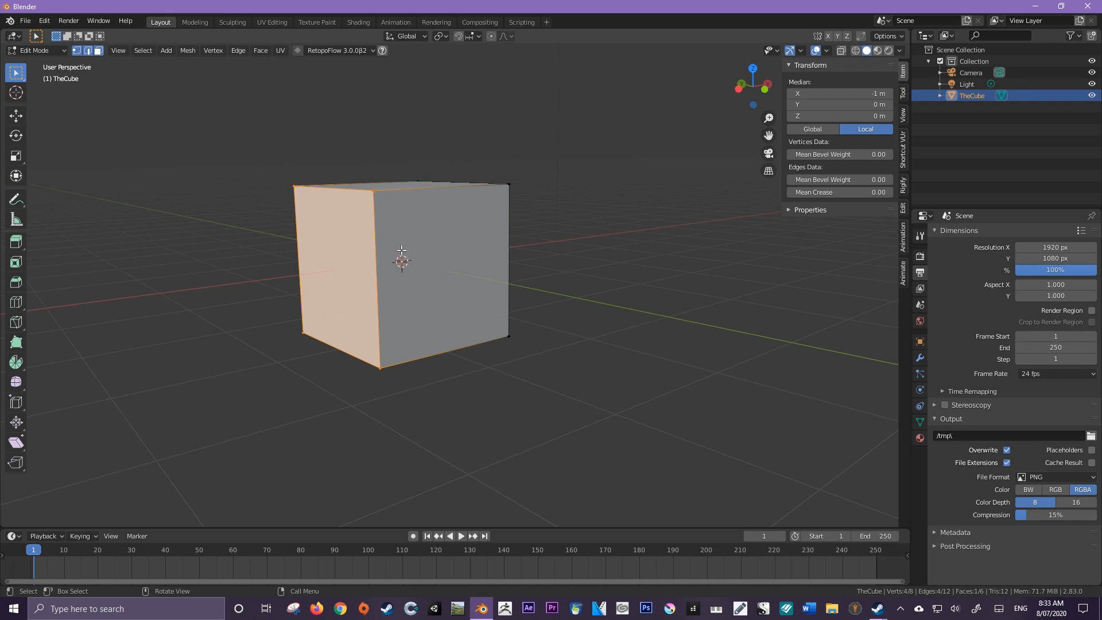
pyautogui.moveTo(338, 176)
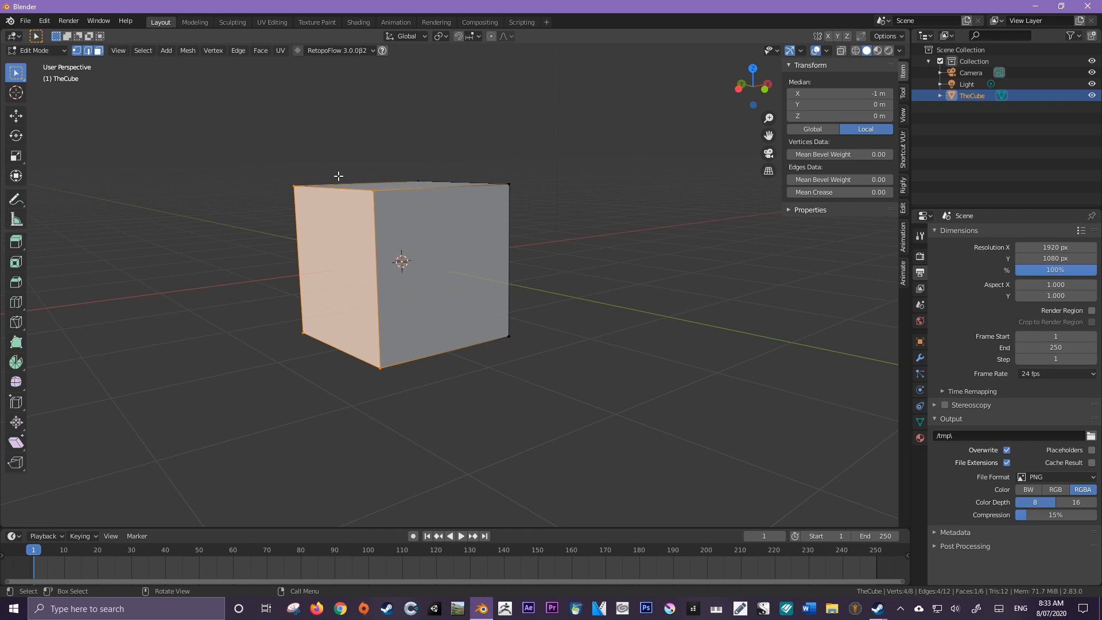
pyautogui.moveTo(302, 178)
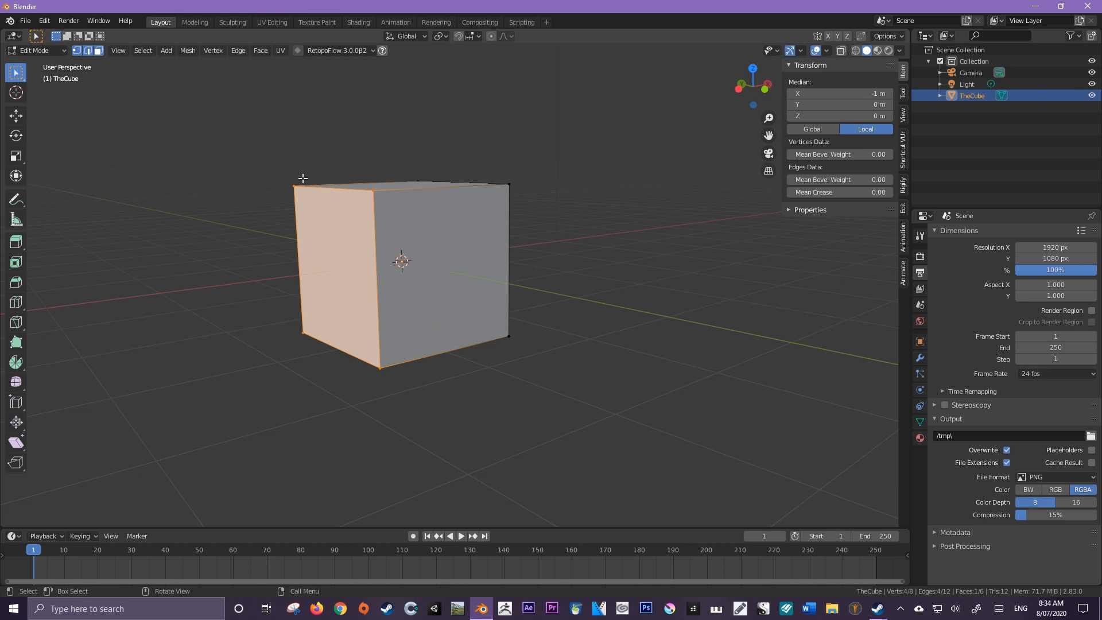
# Step: Select only the cube's top-left corner vertex
pyautogui.click(296, 182)
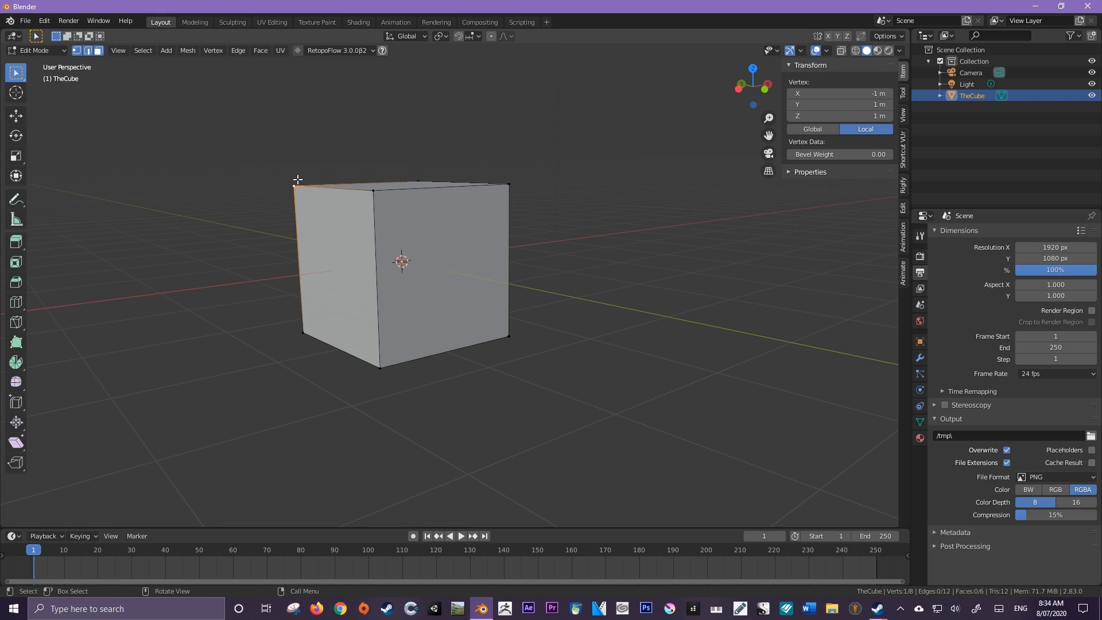
pyautogui.moveTo(308, 204)
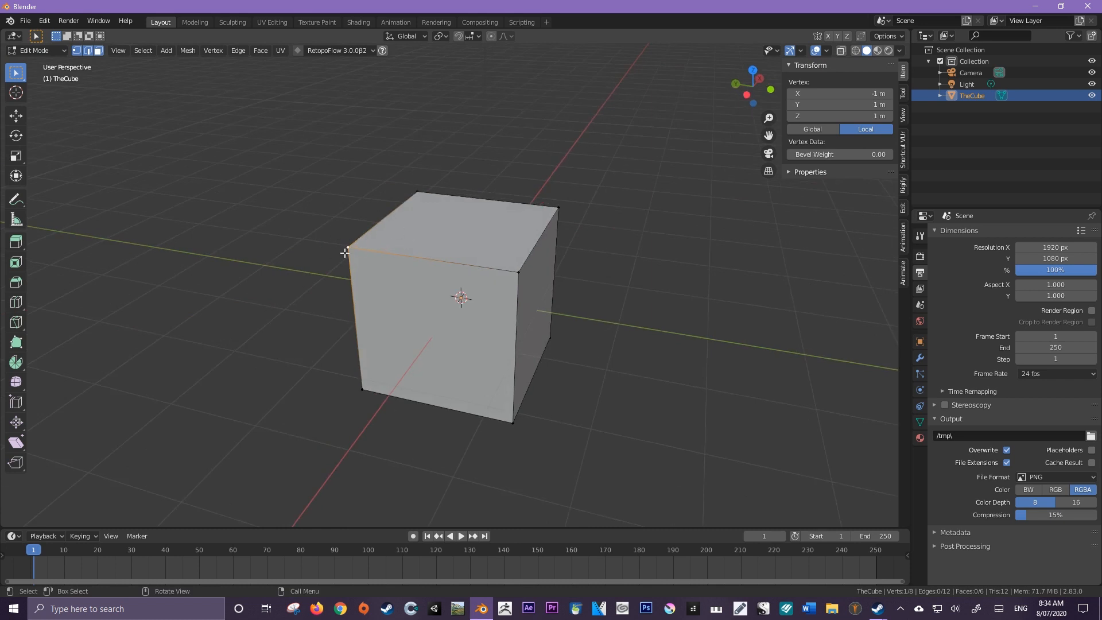
pyautogui.moveTo(344, 249)
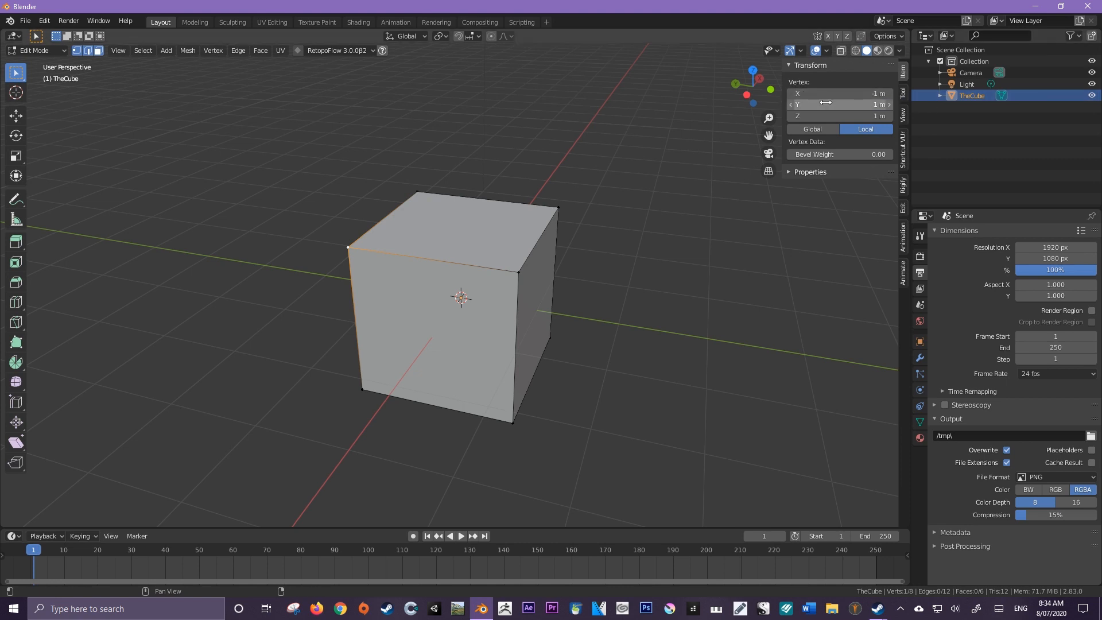
pyautogui.moveTo(834, 105)
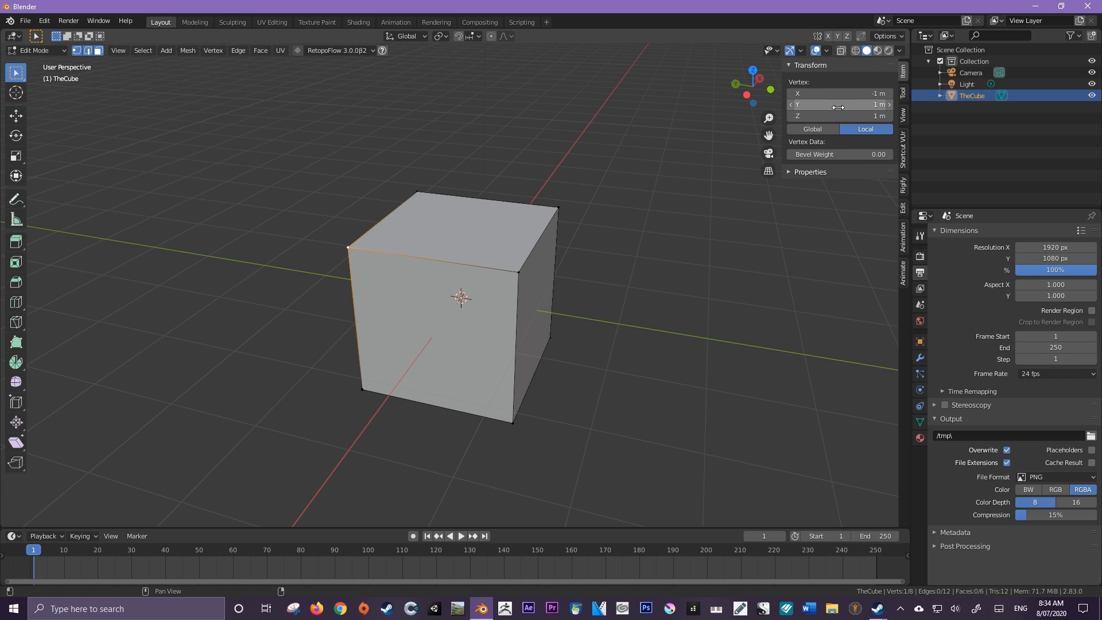
pyautogui.moveTo(837, 115)
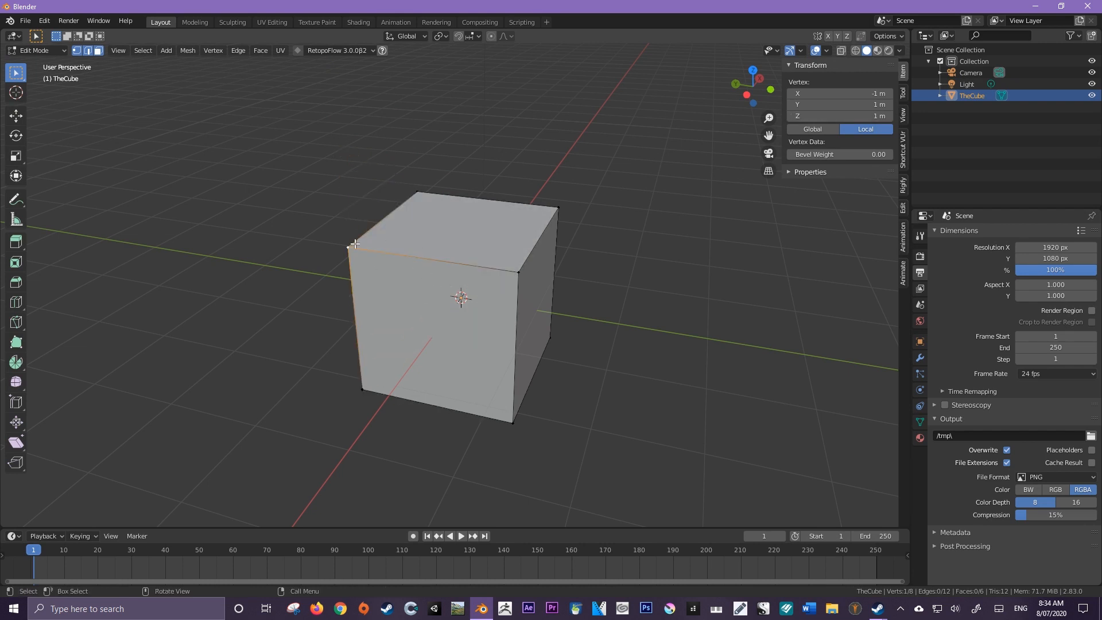
pyautogui.moveTo(15, 115)
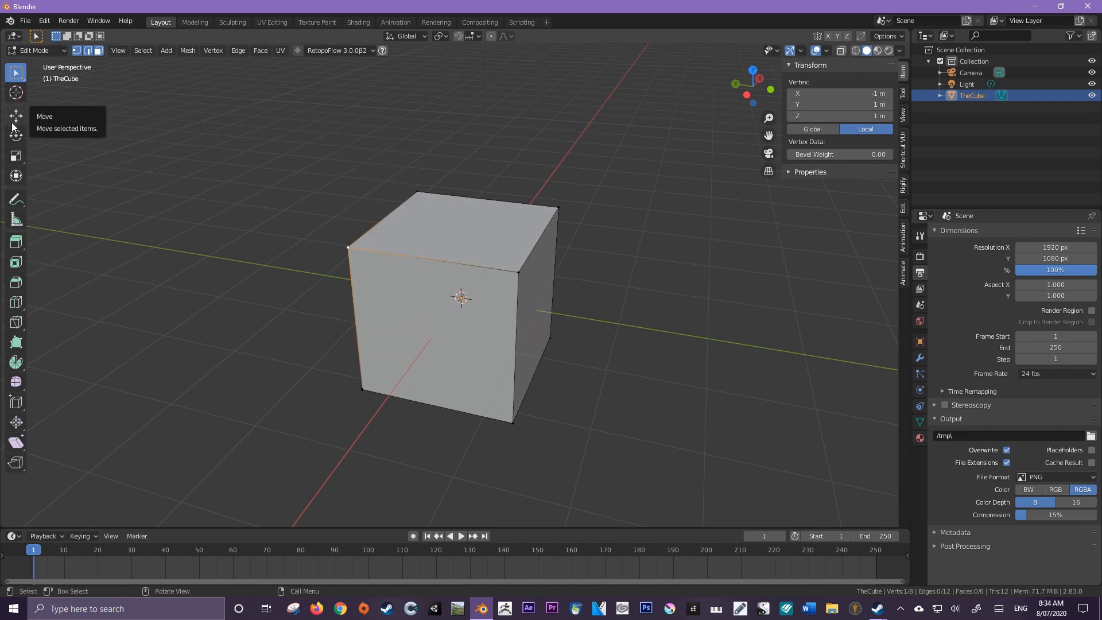
# Step: With the Move tool, drag the corner vertex upward to skew the cube, then drag it back
pyautogui.click(15, 114)
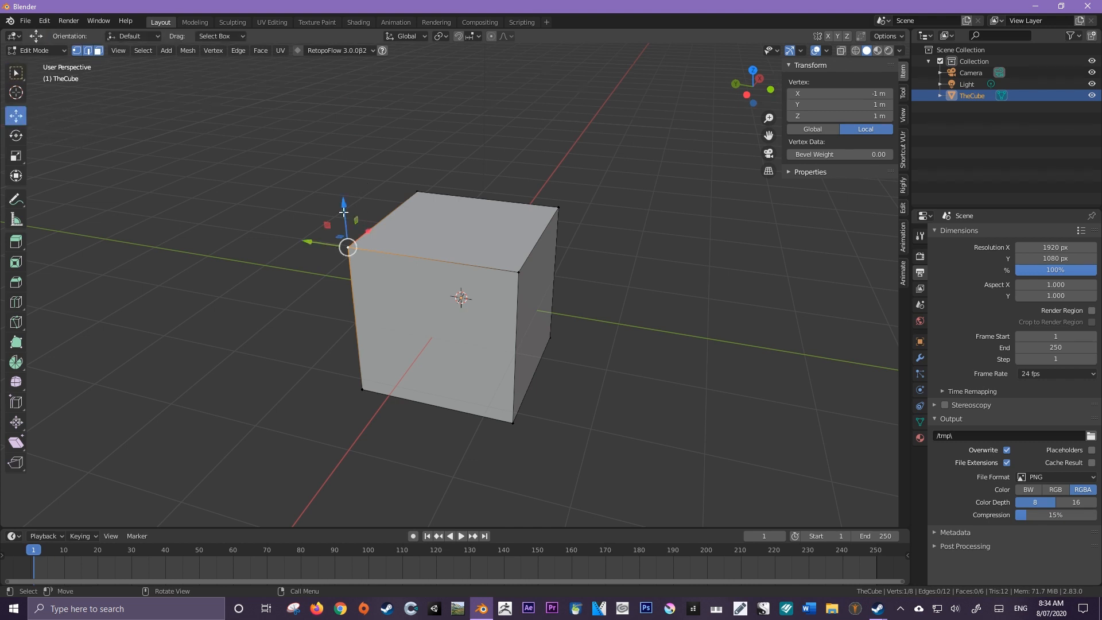
pyautogui.moveTo(348, 247); pyautogui.dragTo(418, 178)
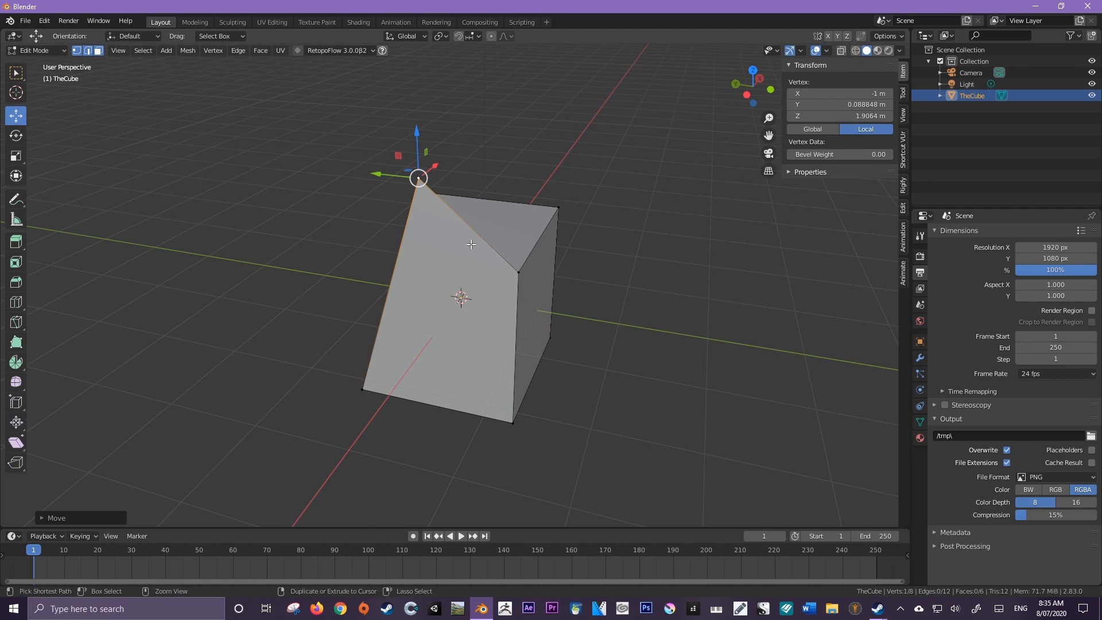
pyautogui.moveTo(416, 178); pyautogui.dragTo(346, 247)
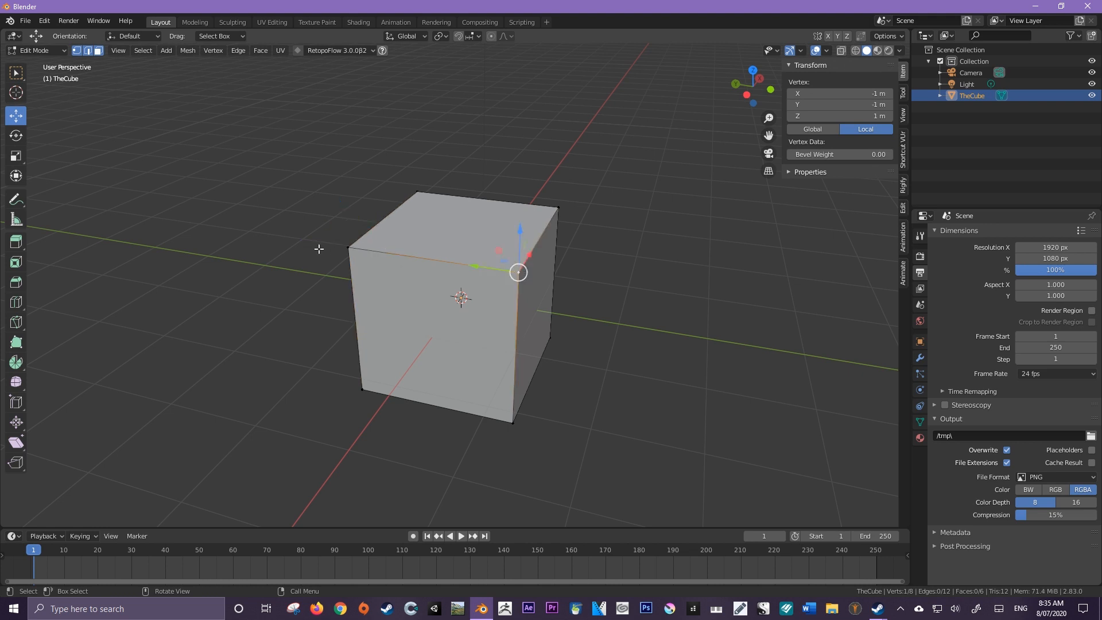
pyautogui.moveTo(458, 265)
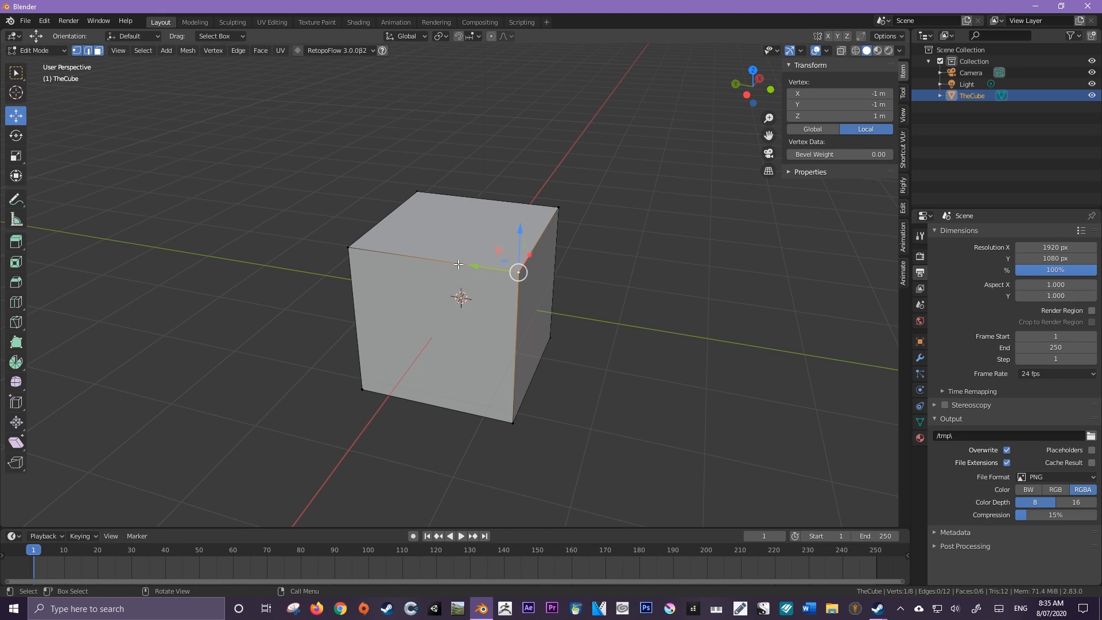
pyautogui.moveTo(518, 274); pyautogui.dragTo(347, 247)
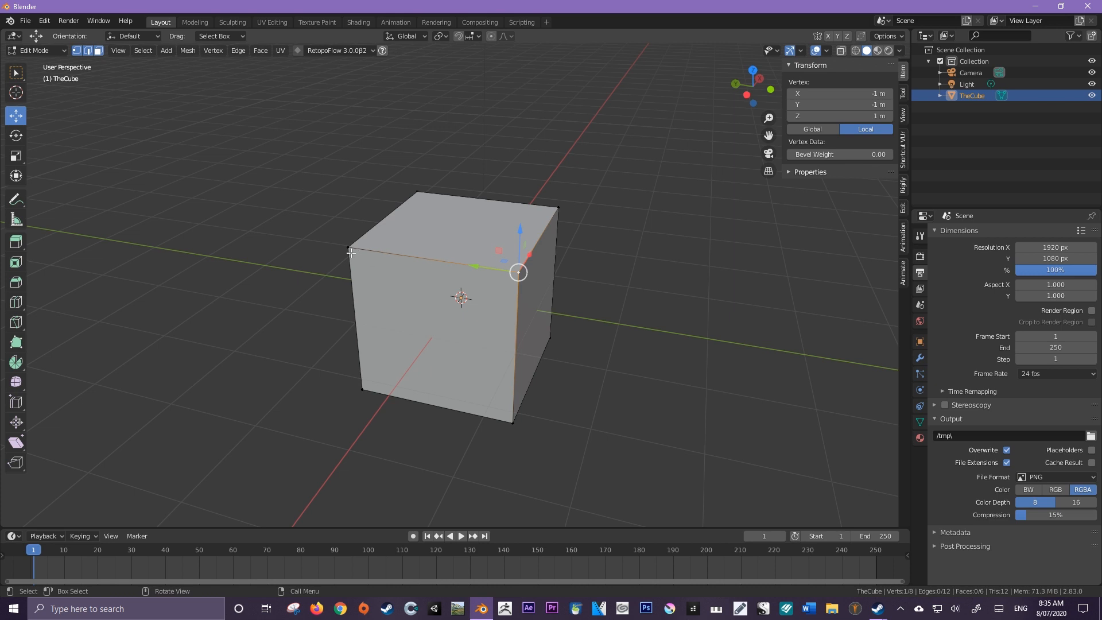
pyautogui.moveTo(518, 271)
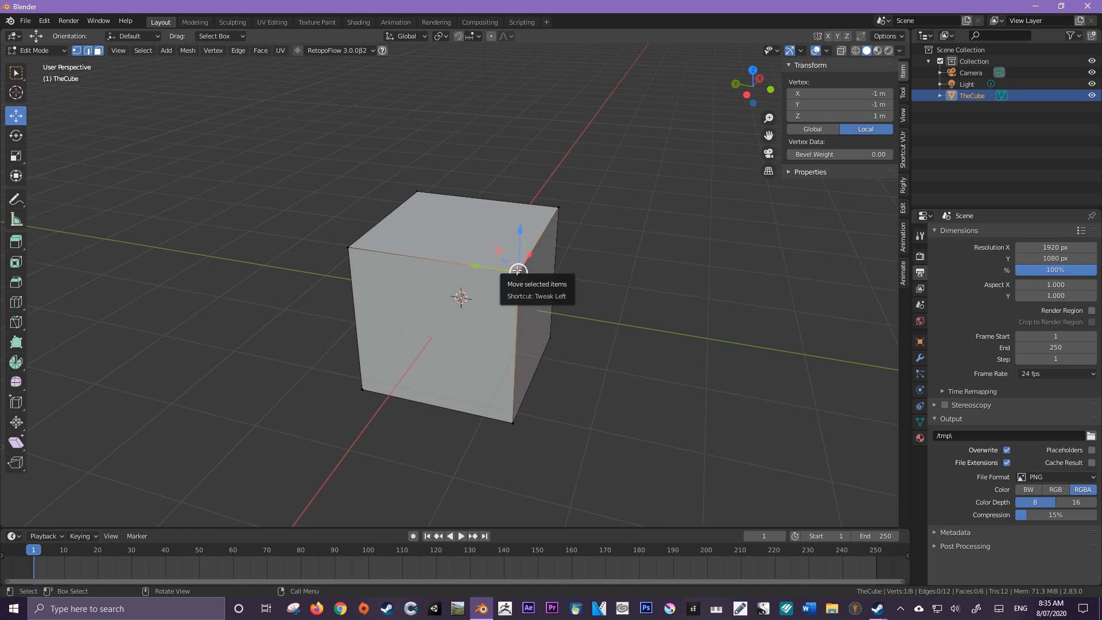
pyautogui.moveTo(348, 314)
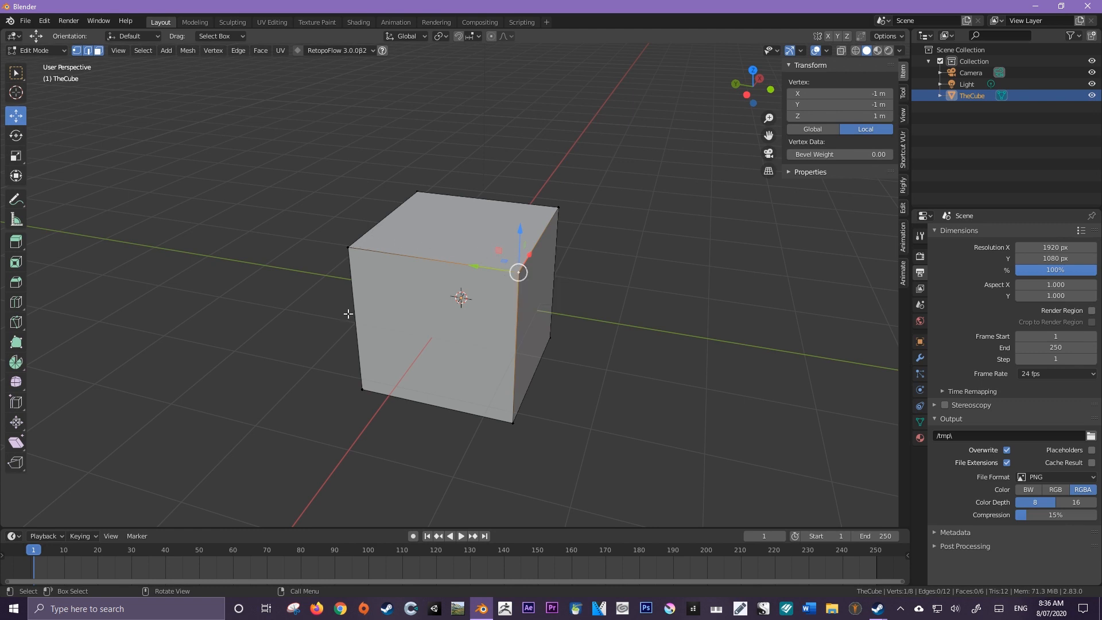
pyautogui.moveTo(524, 293)
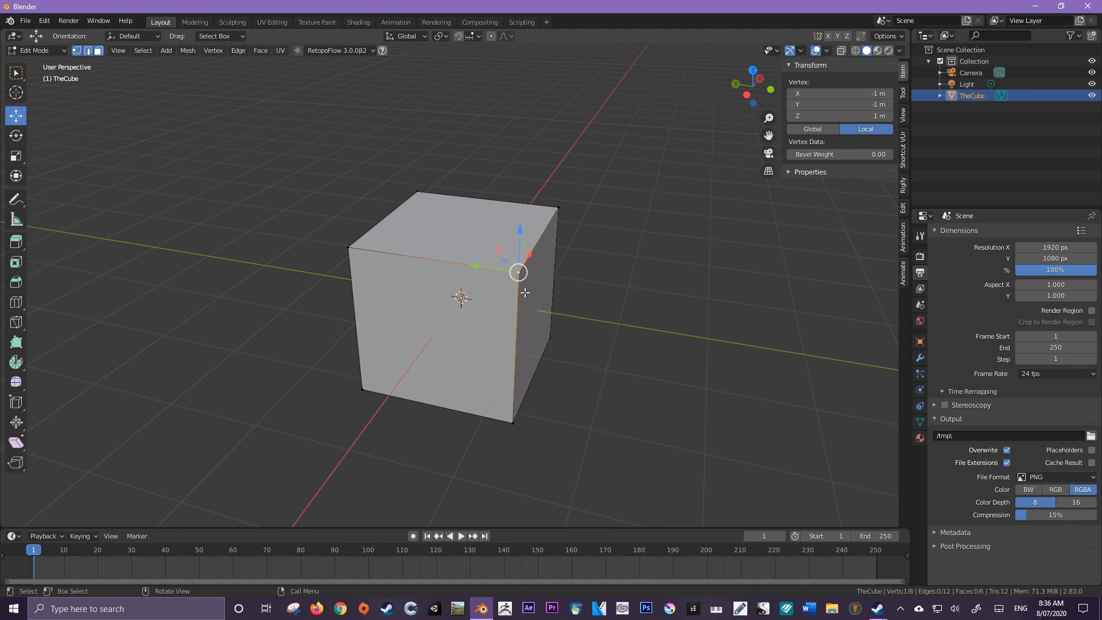
pyautogui.moveTo(363, 258)
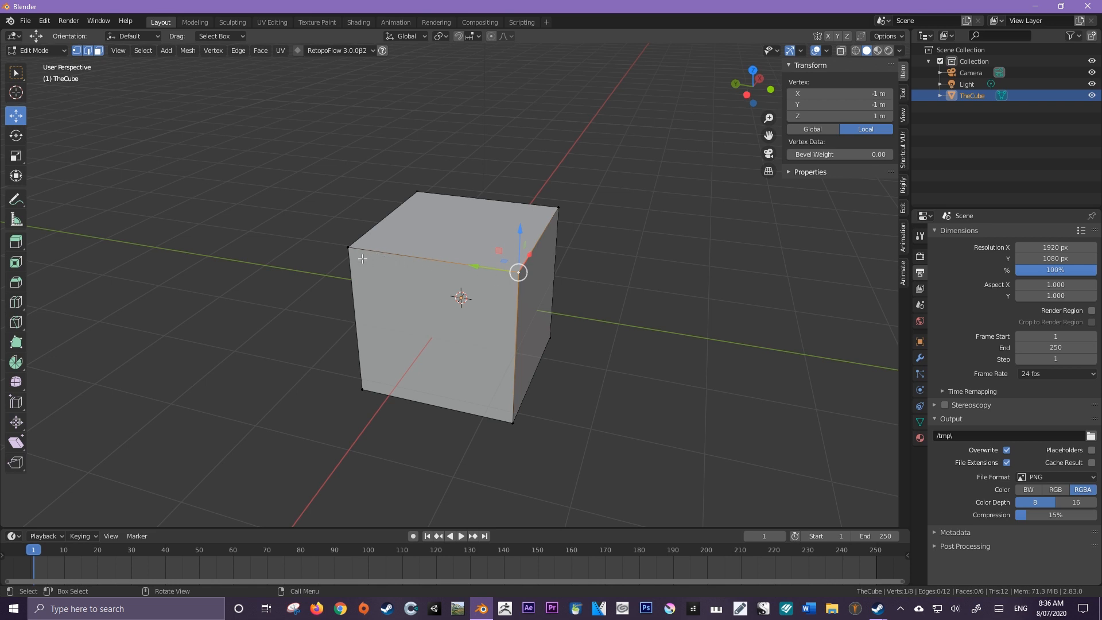
pyautogui.moveTo(472, 418)
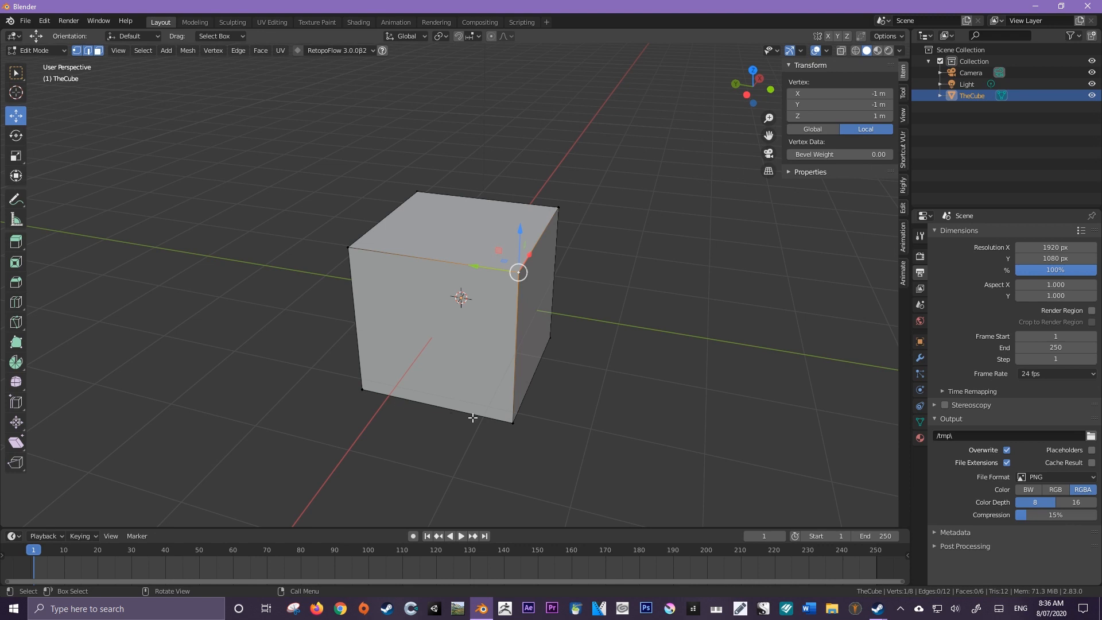
pyautogui.moveTo(498, 383)
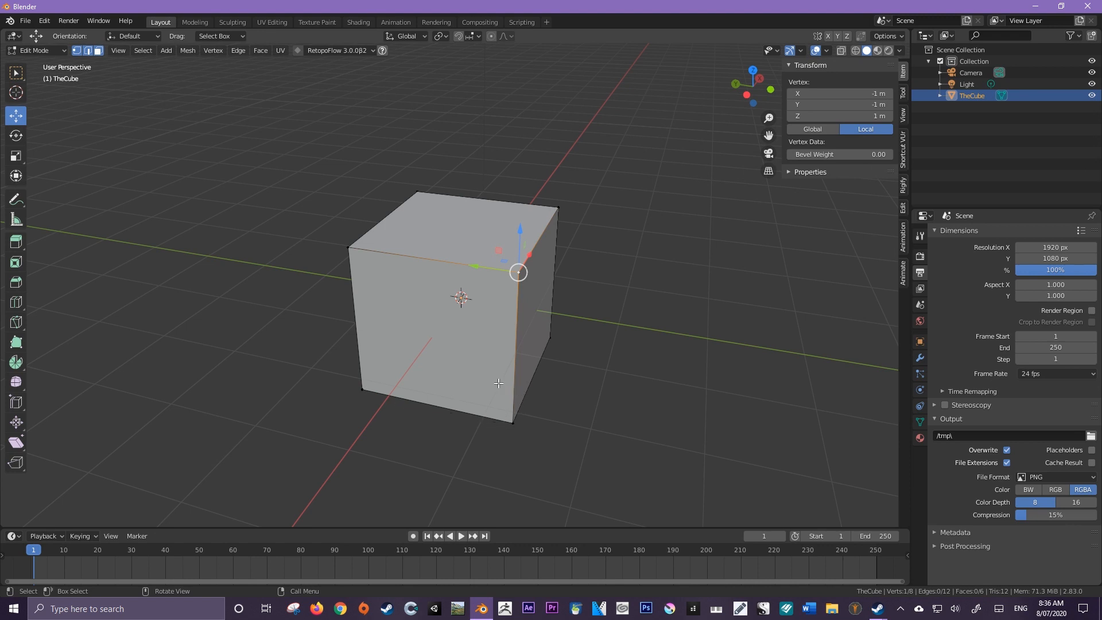
# Step: Select the front face, briefly a corner vertex, then the front face again
pyautogui.click(433, 336)
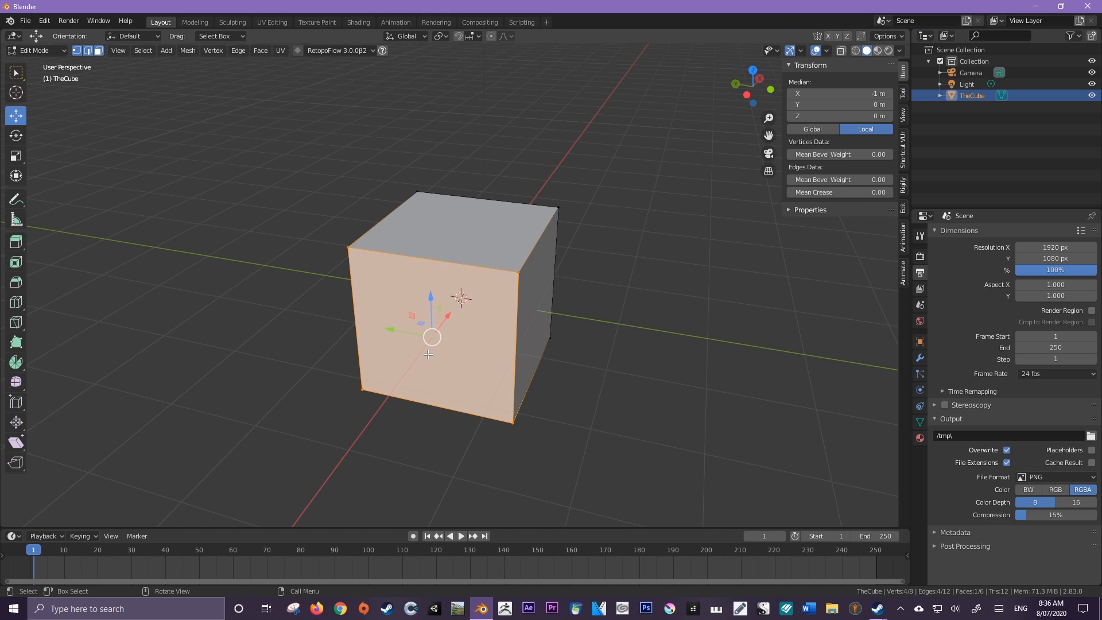
pyautogui.moveTo(428, 352)
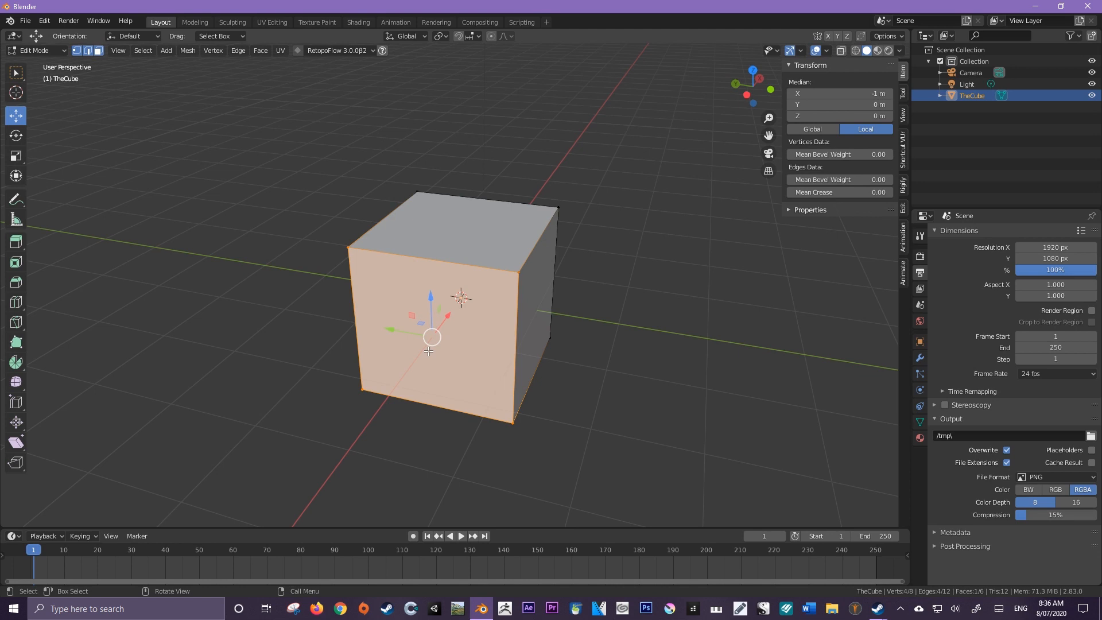
pyautogui.moveTo(495, 343)
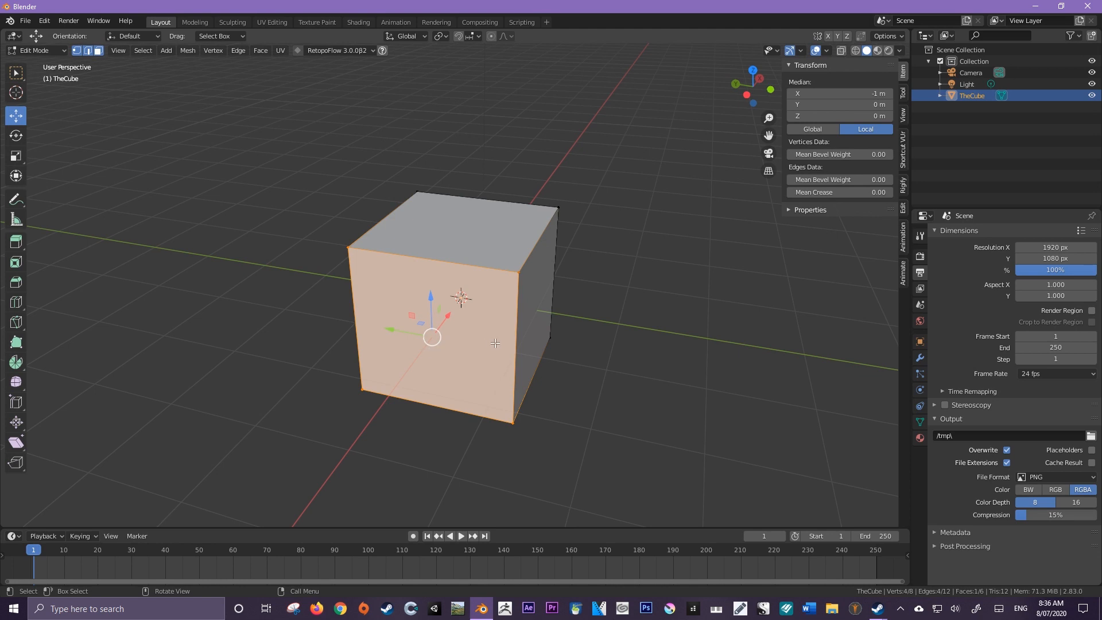
pyautogui.moveTo(527, 343)
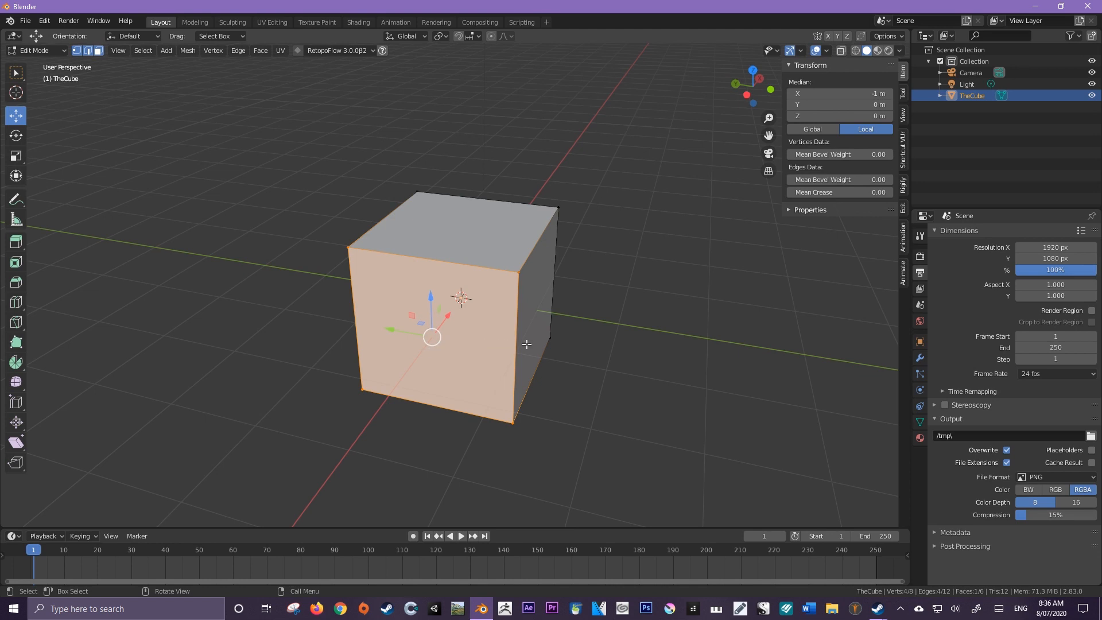
pyautogui.moveTo(530, 342)
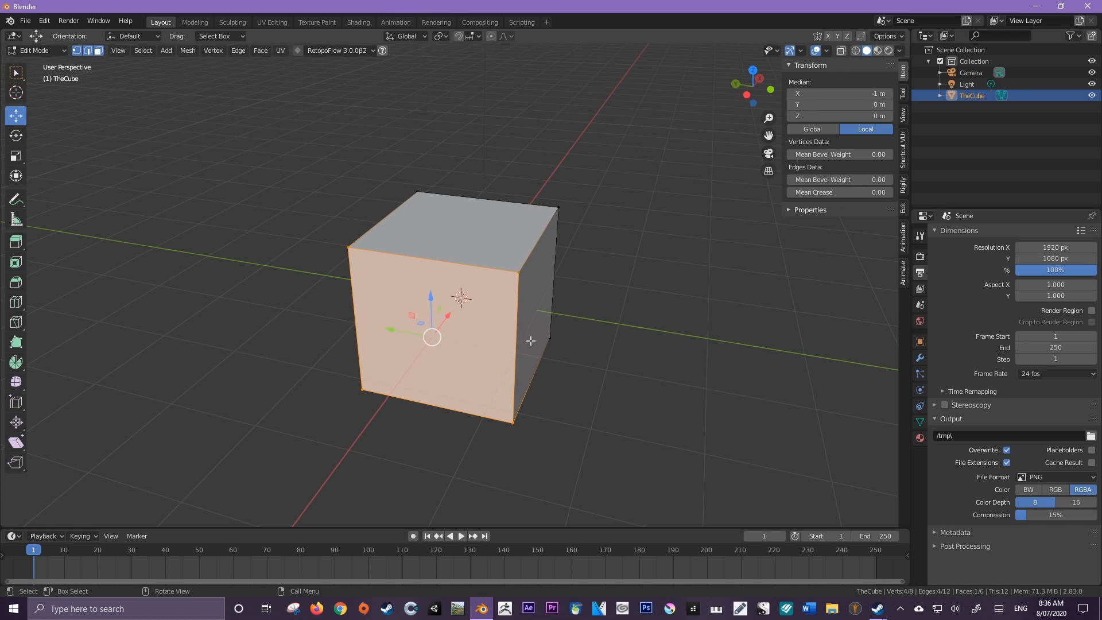
pyautogui.moveTo(530, 344)
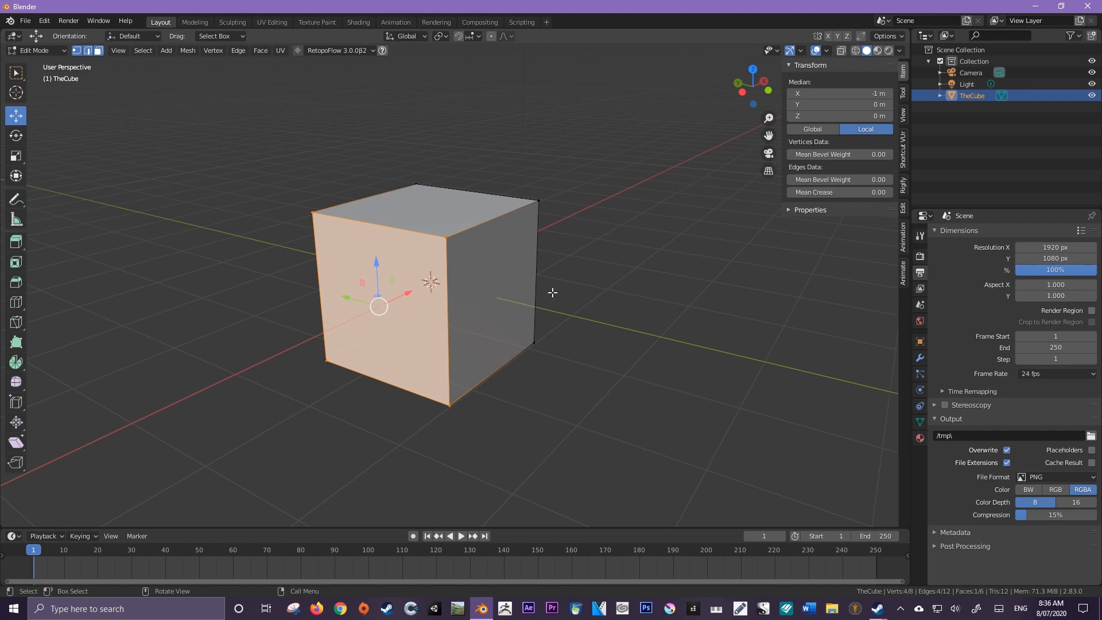
pyautogui.moveTo(329, 215)
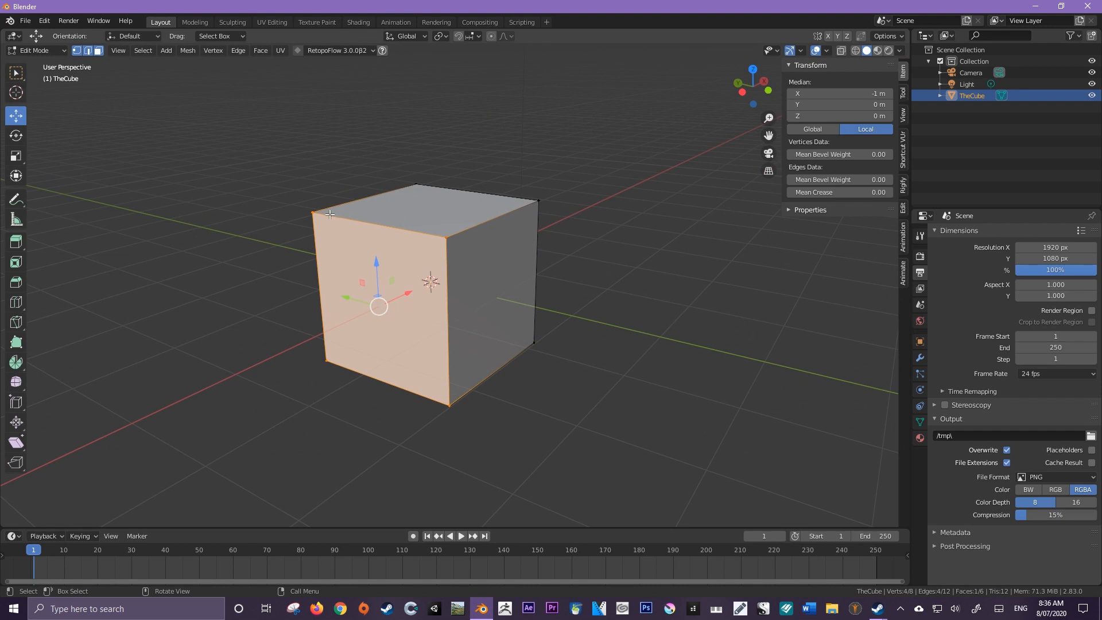
pyautogui.click(311, 211)
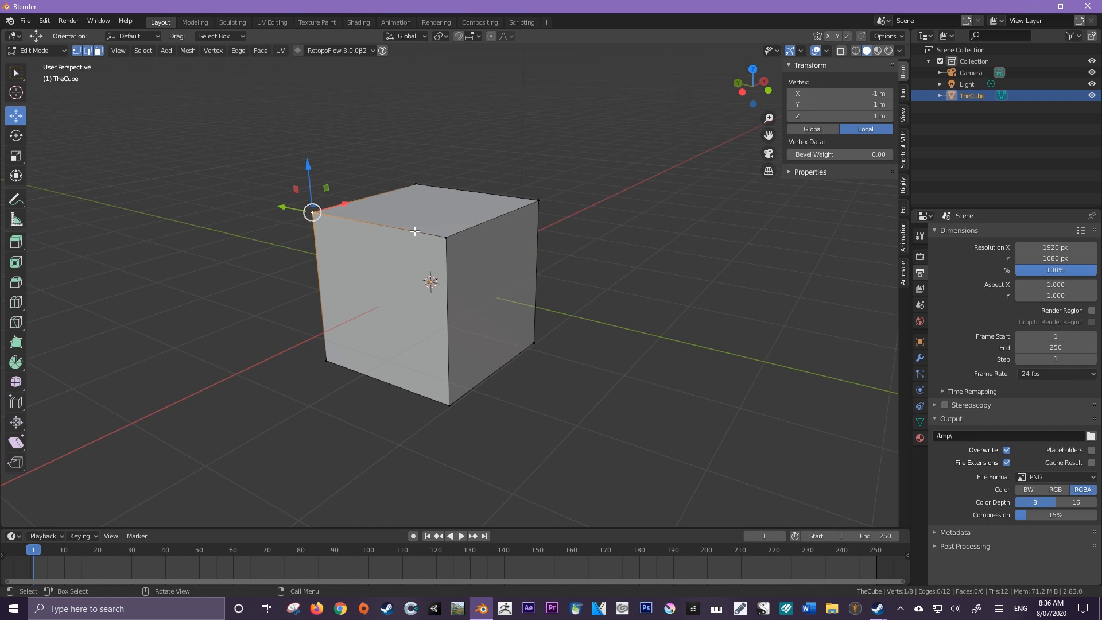
pyautogui.click(380, 306)
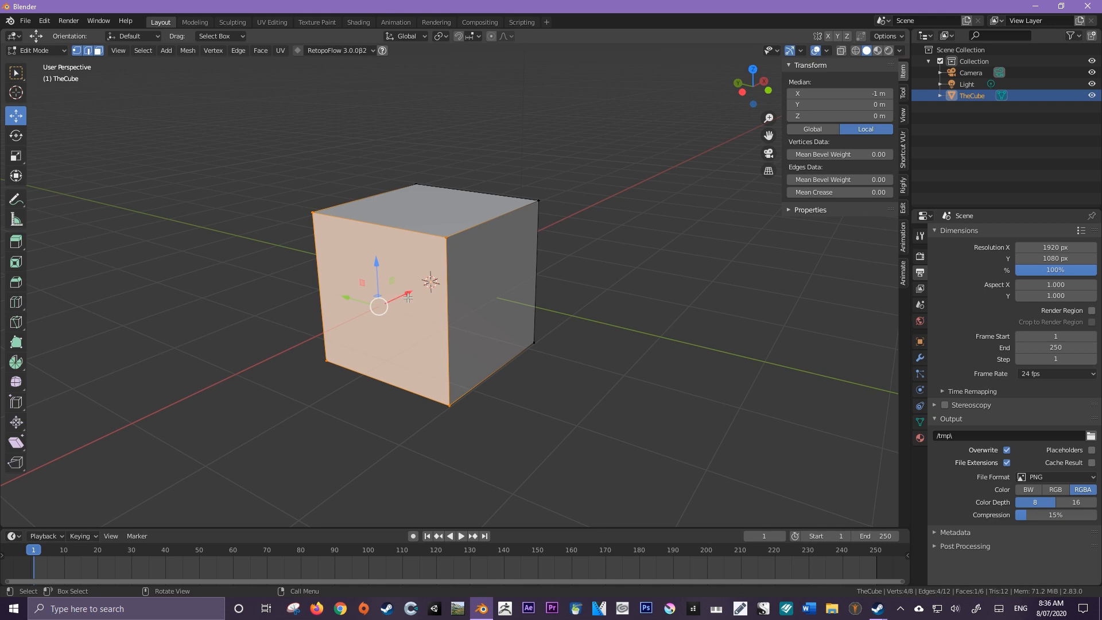
pyautogui.moveTo(378, 306); pyautogui.dragTo(396, 248)
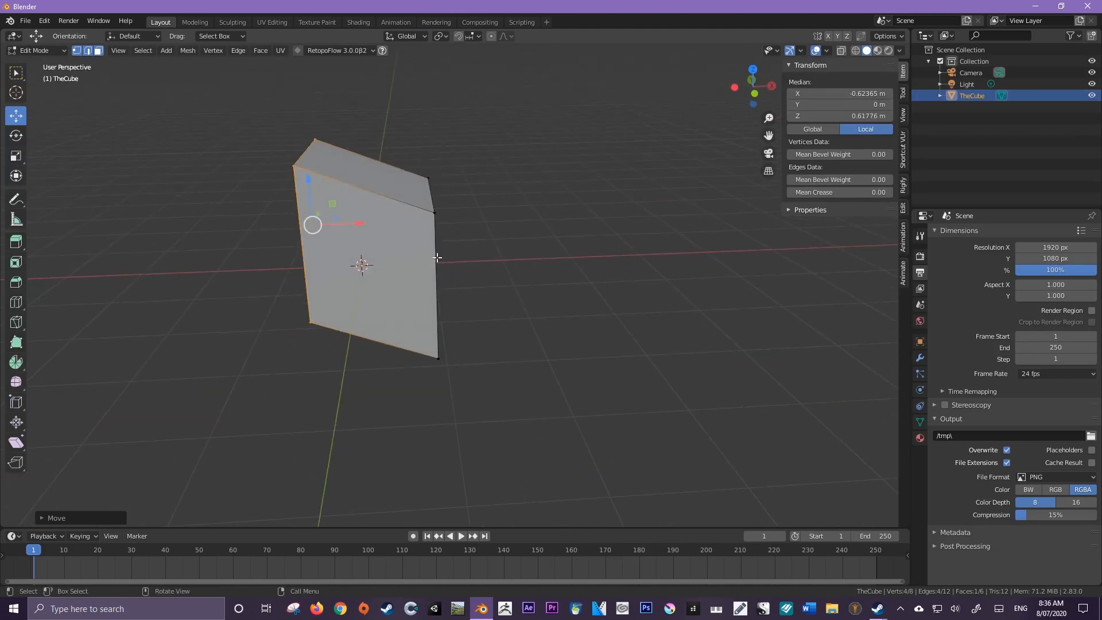
pyautogui.moveTo(438, 253)
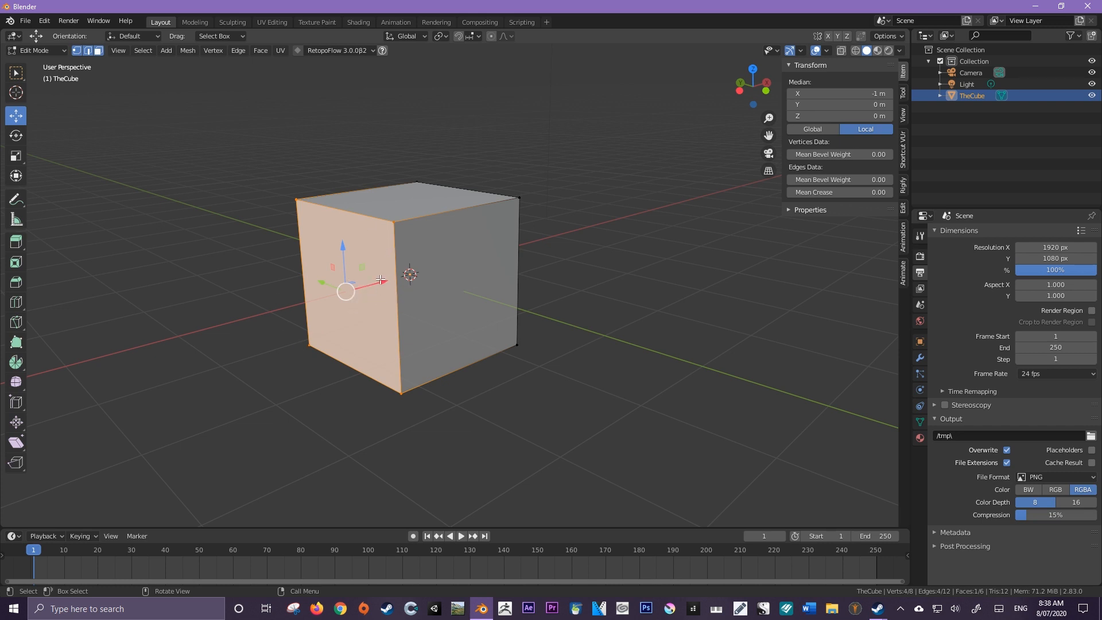
pyautogui.moveTo(15, 115)
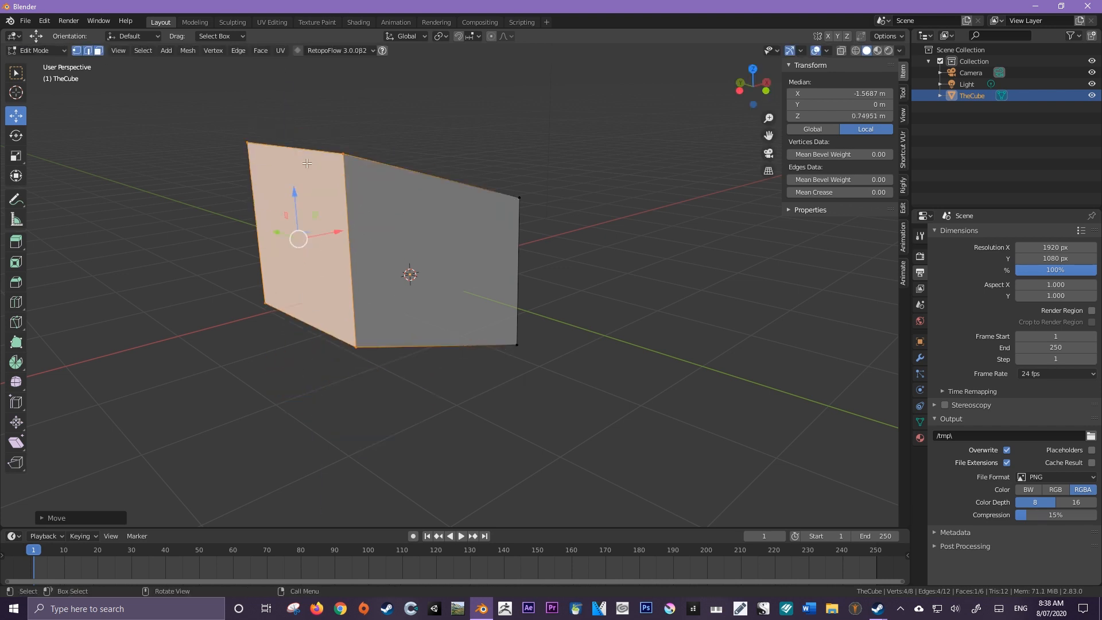
# Step: Grab and move an edge and a corner vertex outward and down into a lopsided wedge, then return to Object Mode
pyautogui.press('g')
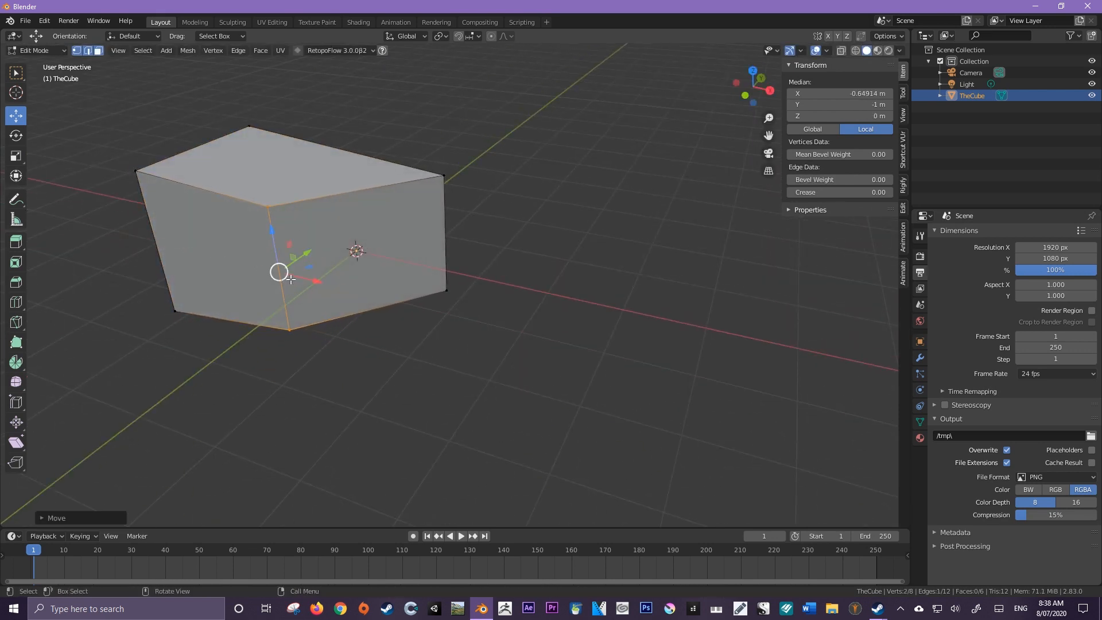
pyautogui.press('g')
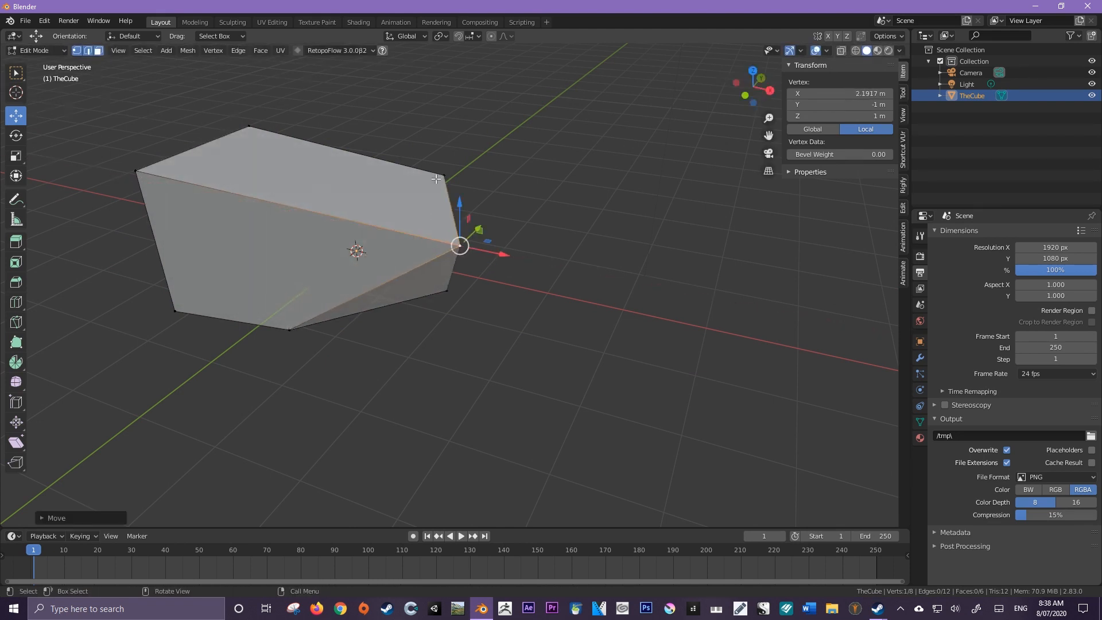
pyautogui.moveTo(458, 246); pyautogui.dragTo(523, 187)
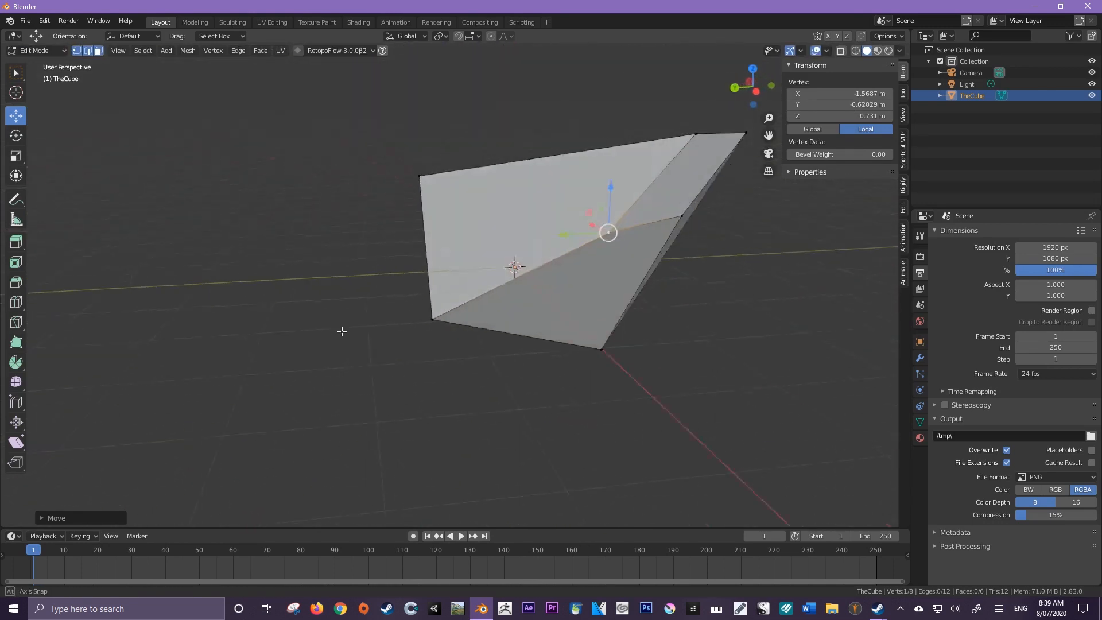
pyautogui.moveTo(605, 232); pyautogui.dragTo(671, 222)
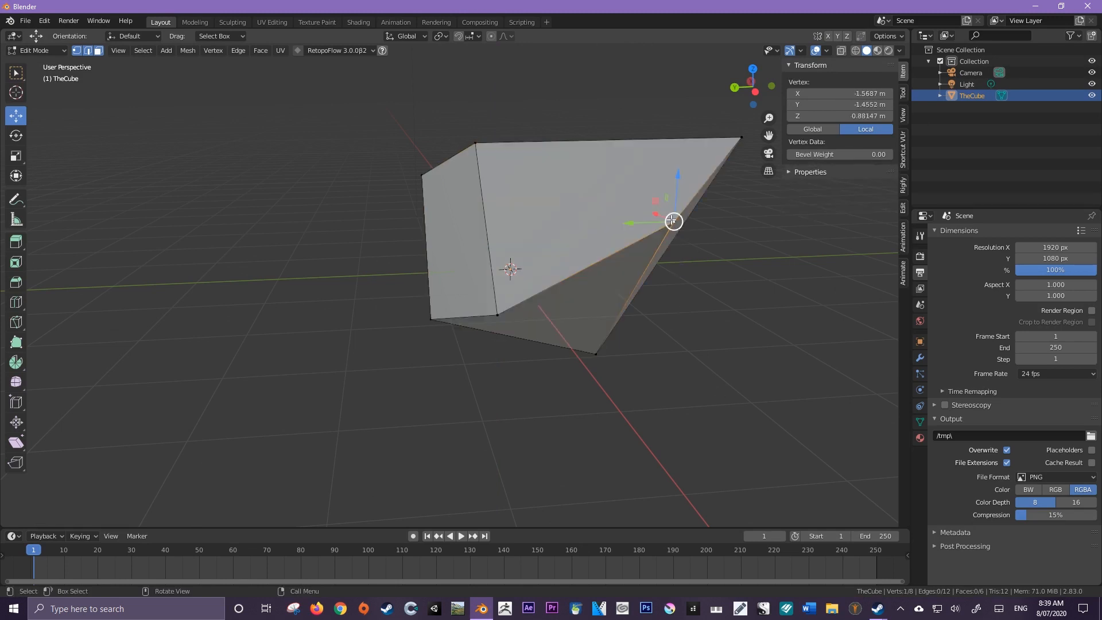
pyautogui.moveTo(673, 220); pyautogui.dragTo(665, 313)
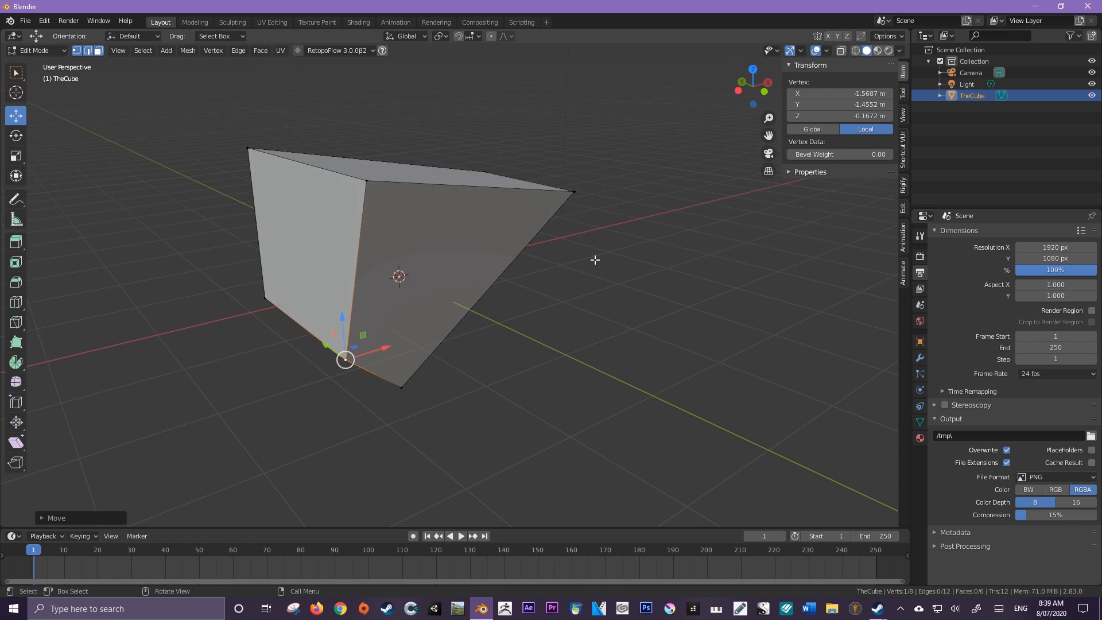
pyautogui.press('Tab')
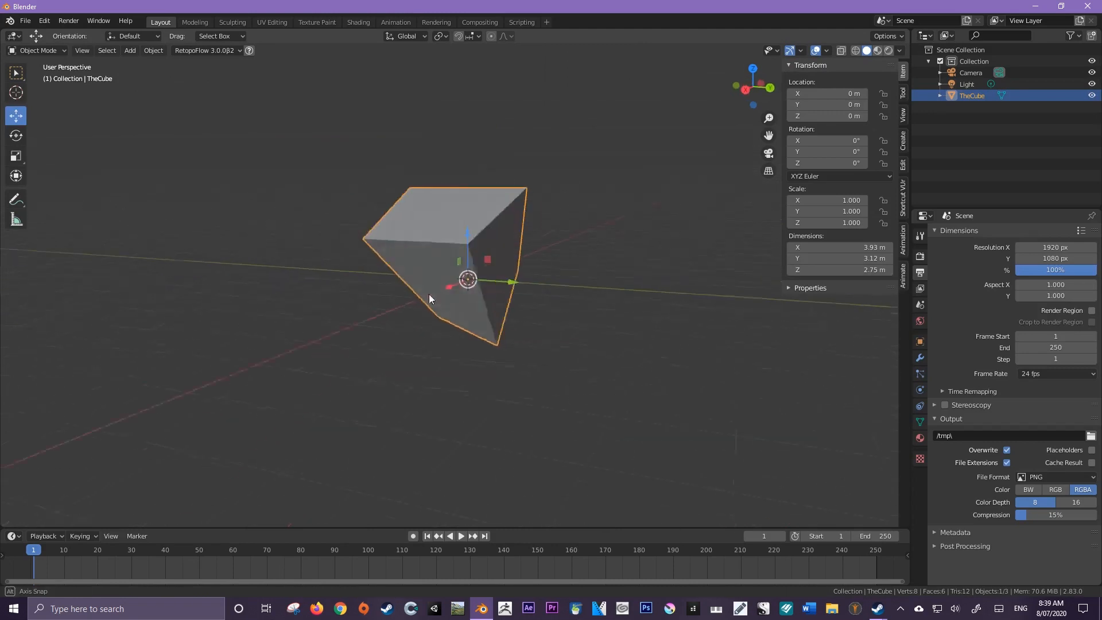
pyautogui.moveTo(429, 299); pyautogui.dragTo(492, 271)
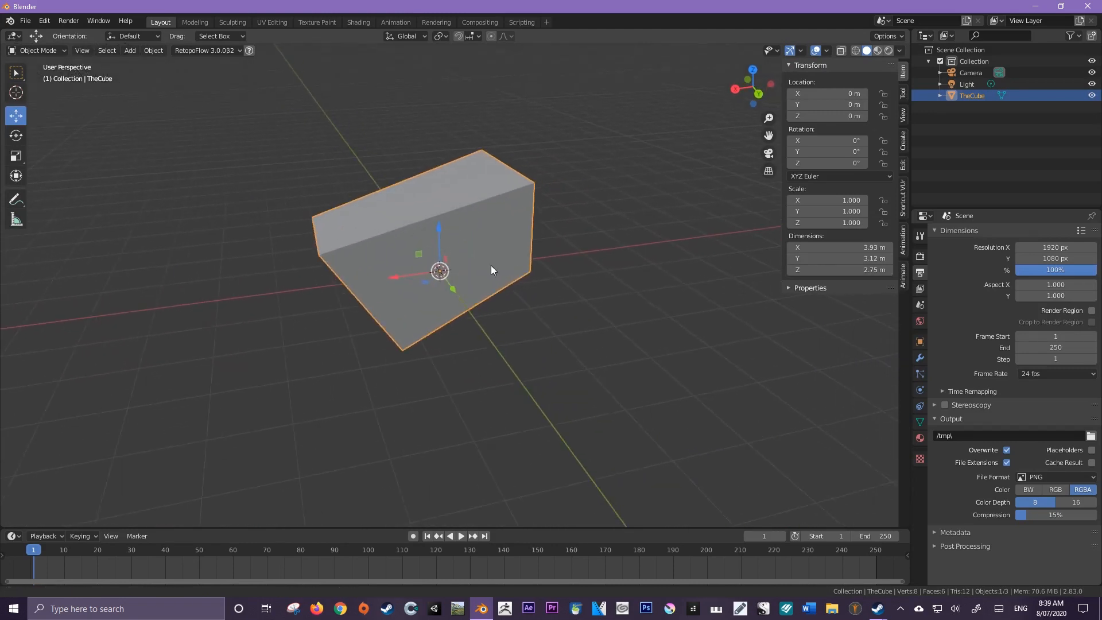